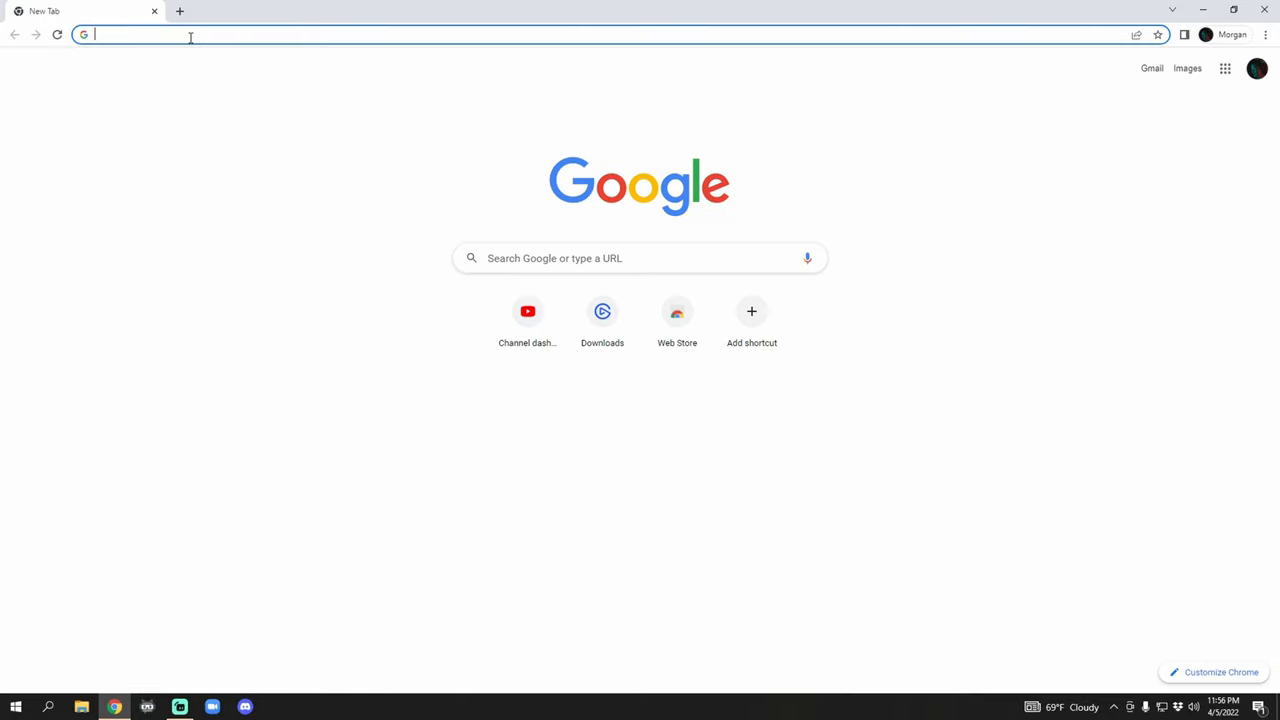
- Search Chrome's address bar for 'obs studio' and then 'streamlabs'
text(obs studio)
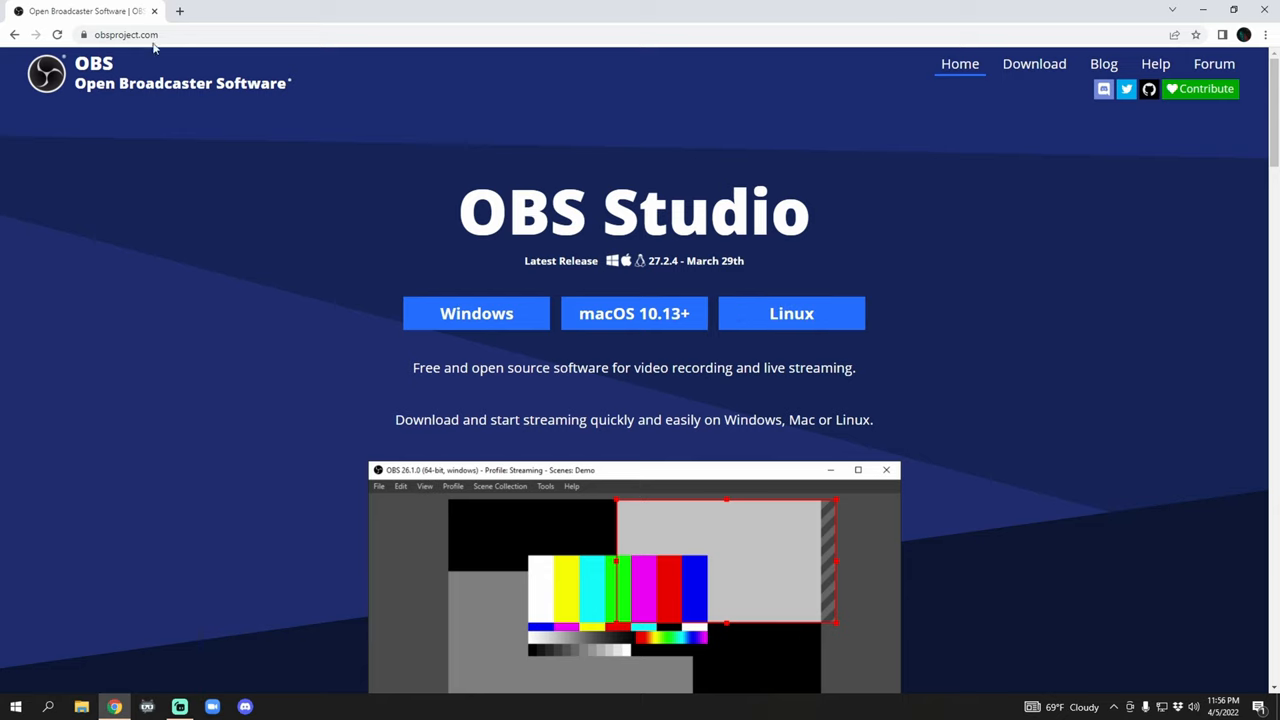
text(streamlabs)
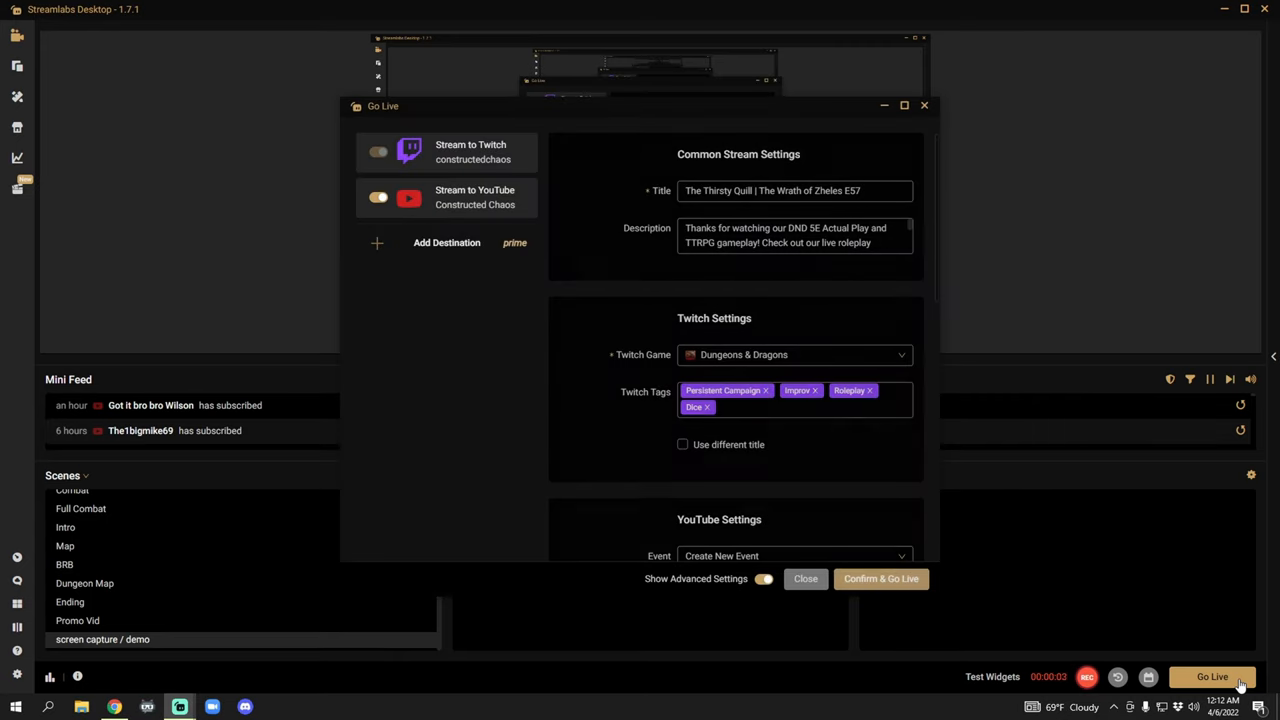
mouse_move(616, 238)
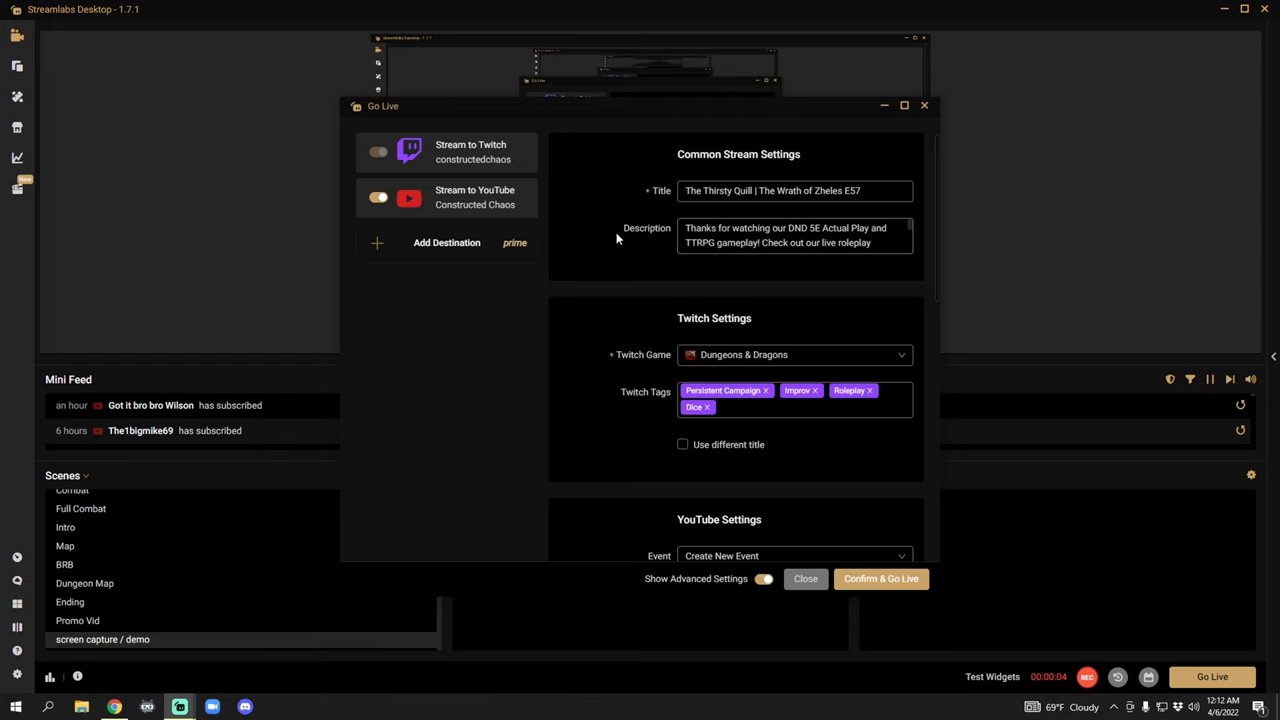
- Scroll through the Scenes list before reaching the Scene Transitions settings
scroll(down, 3)
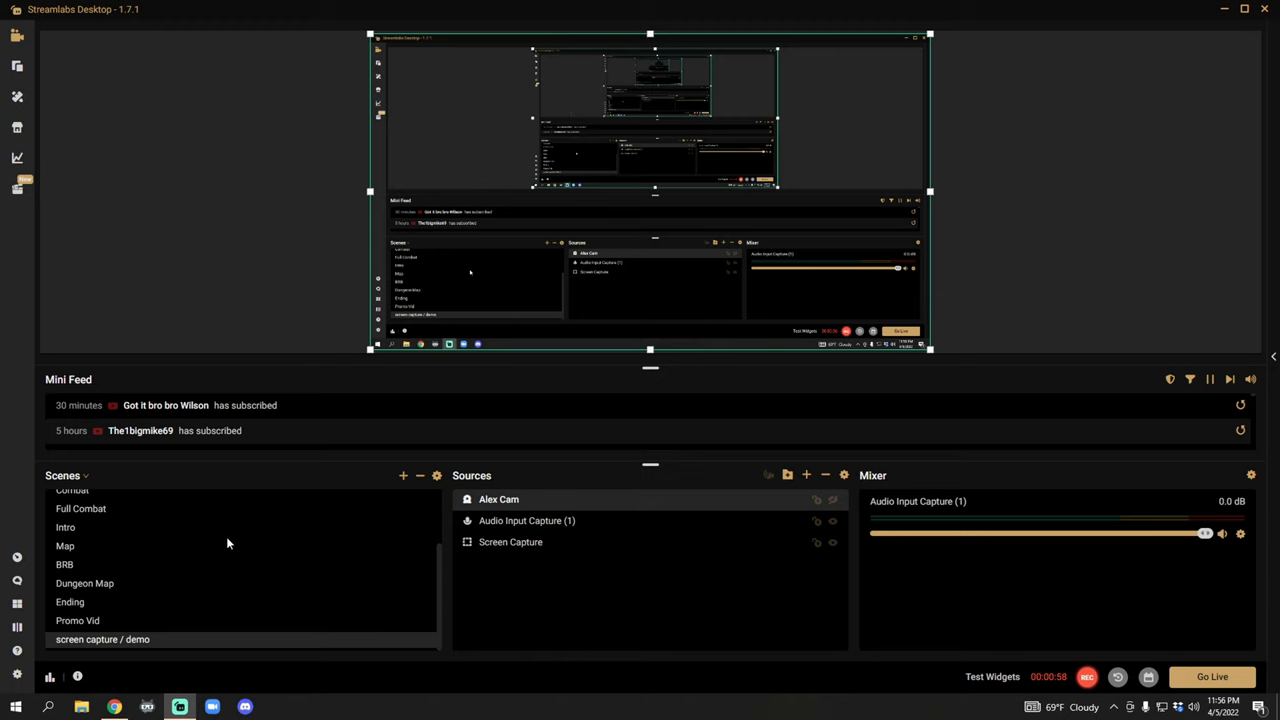
scroll(up, 3)
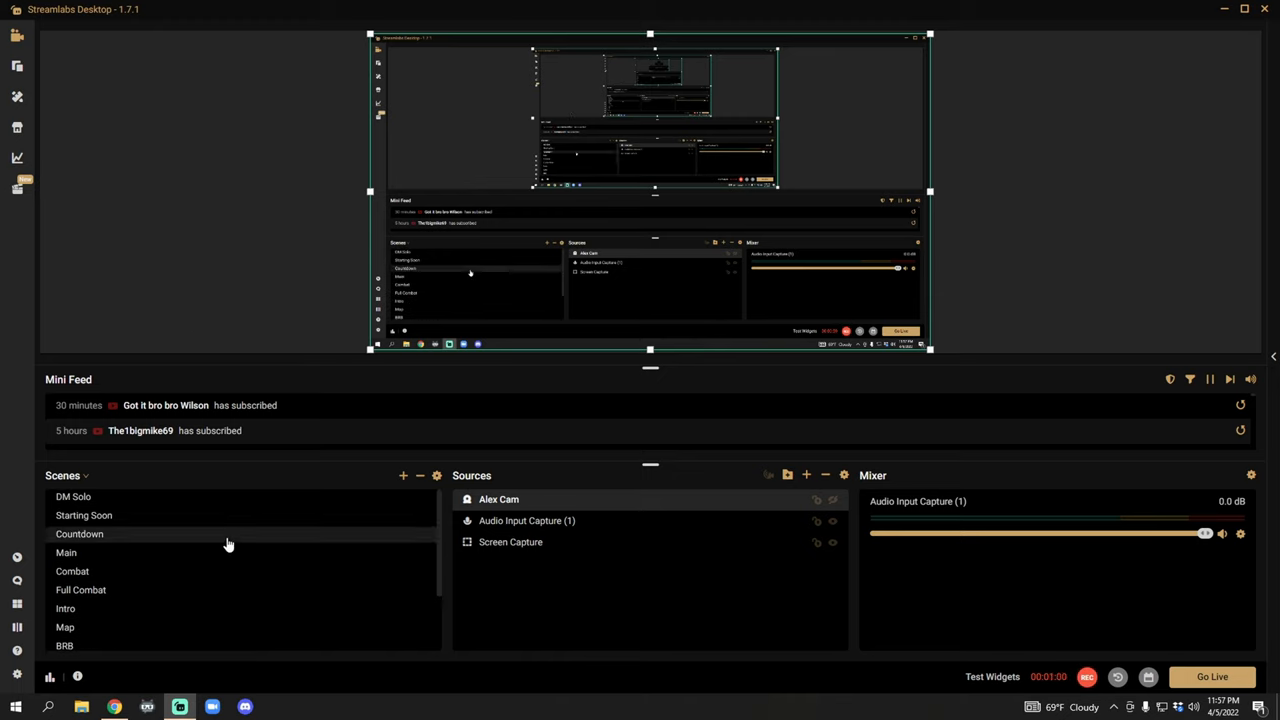
mouse_move(228, 544)
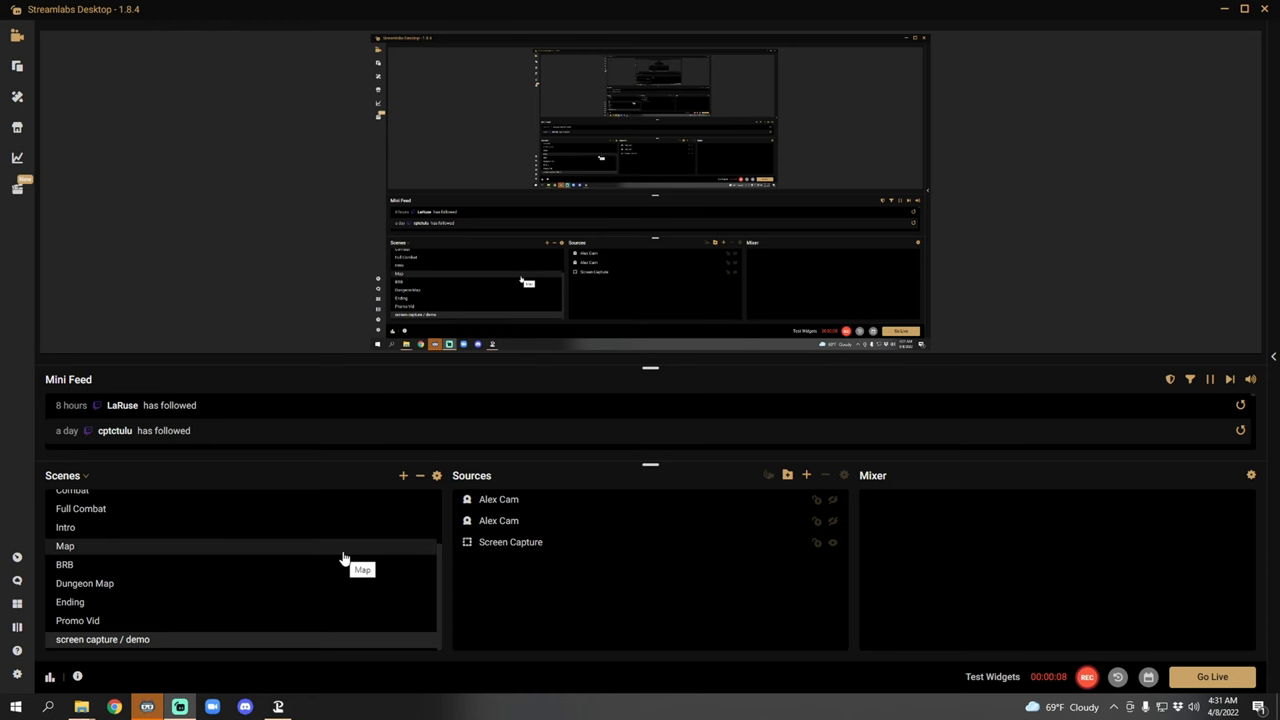
mouse_move(436, 476)
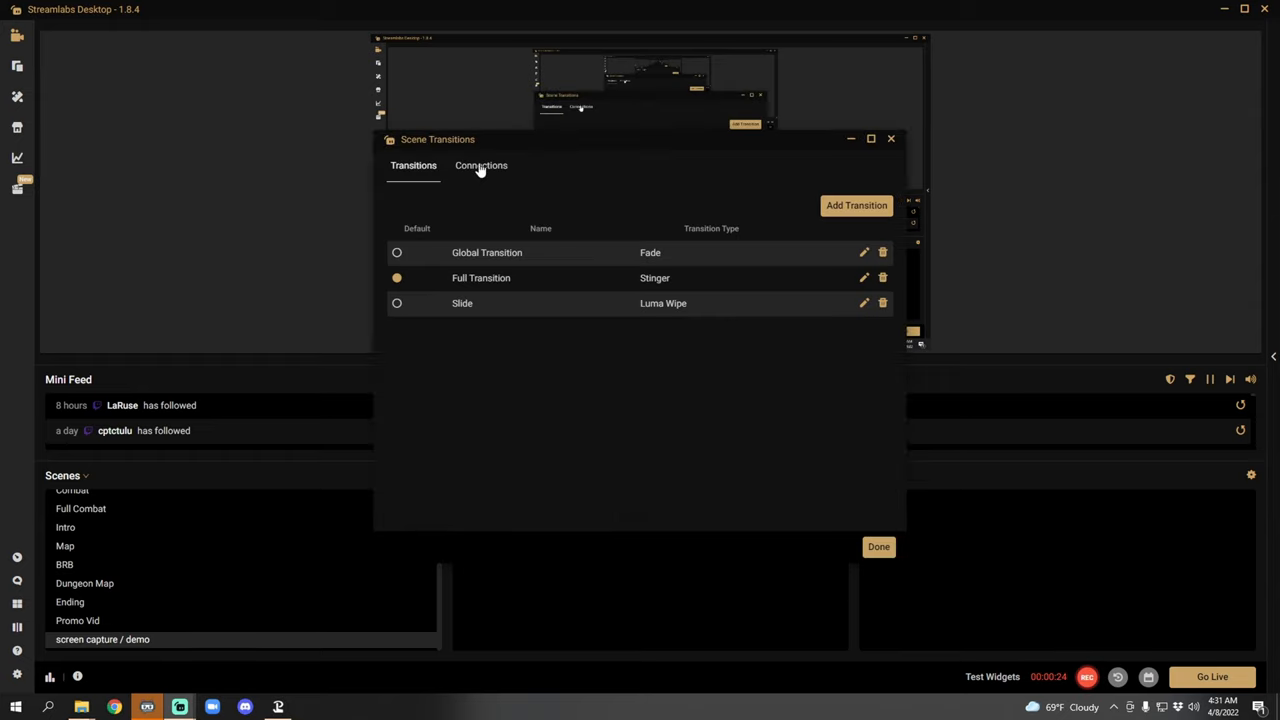
- View the Connections list in the Scene Transitions settings
click(480, 164)
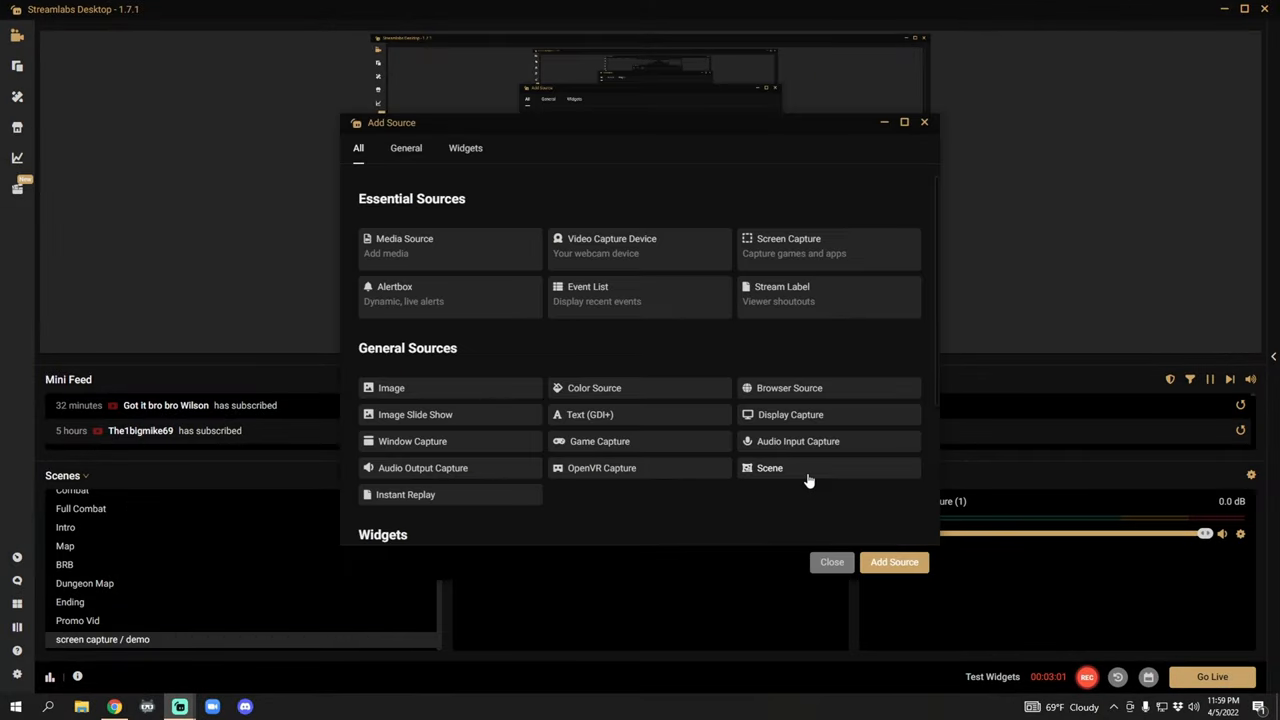
mouse_move(628, 332)
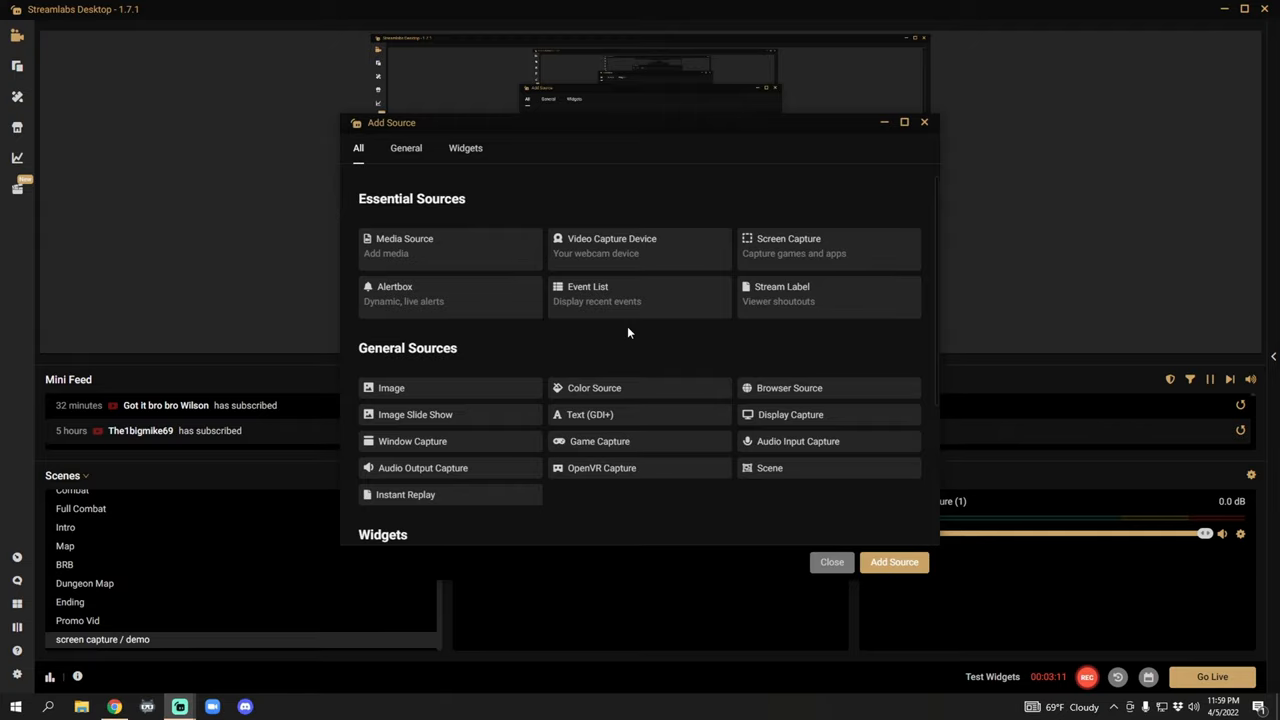
mouse_move(448, 248)
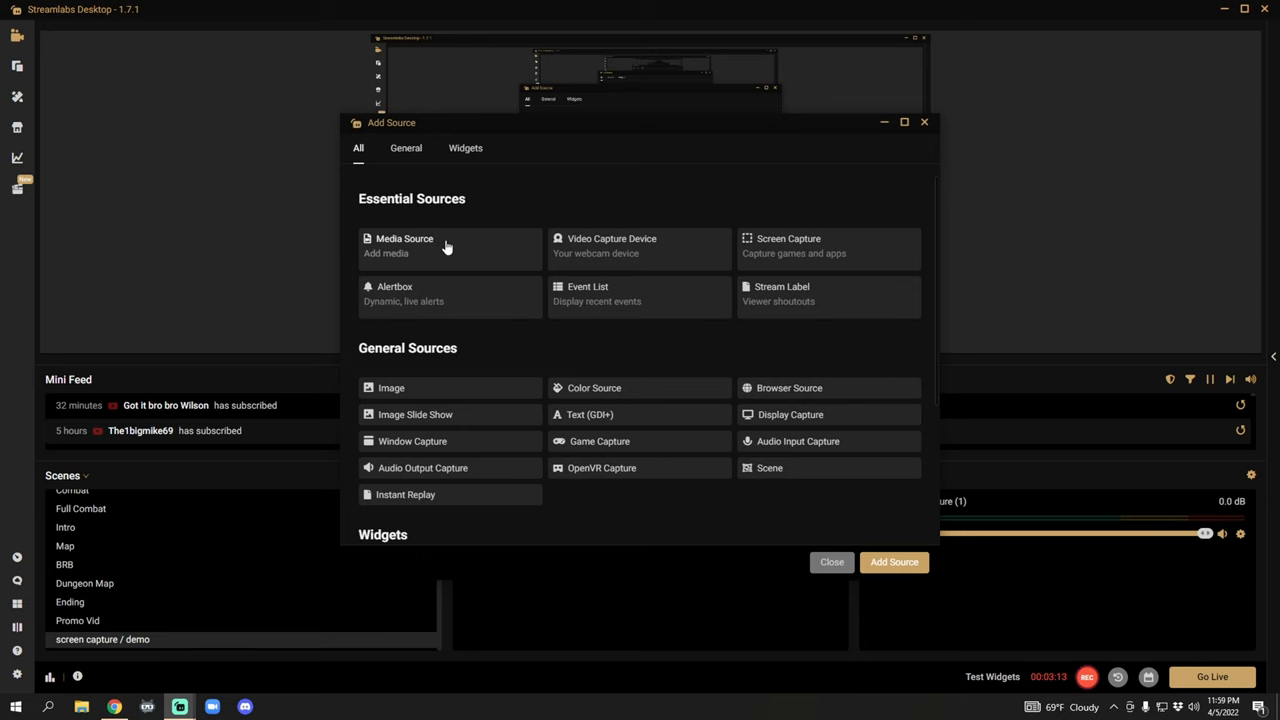
- Back out of Media Source and add the existing Alex Cam video capture device to the scene
click(416, 244)
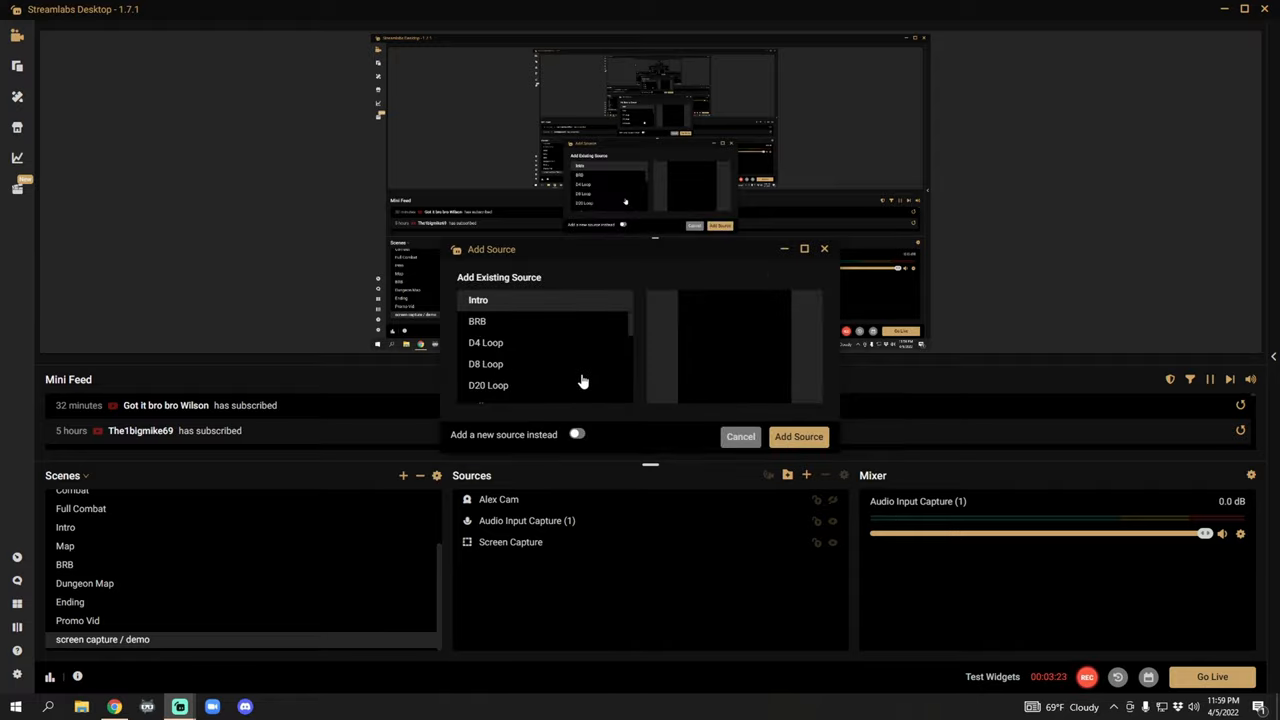
mouse_move(708, 430)
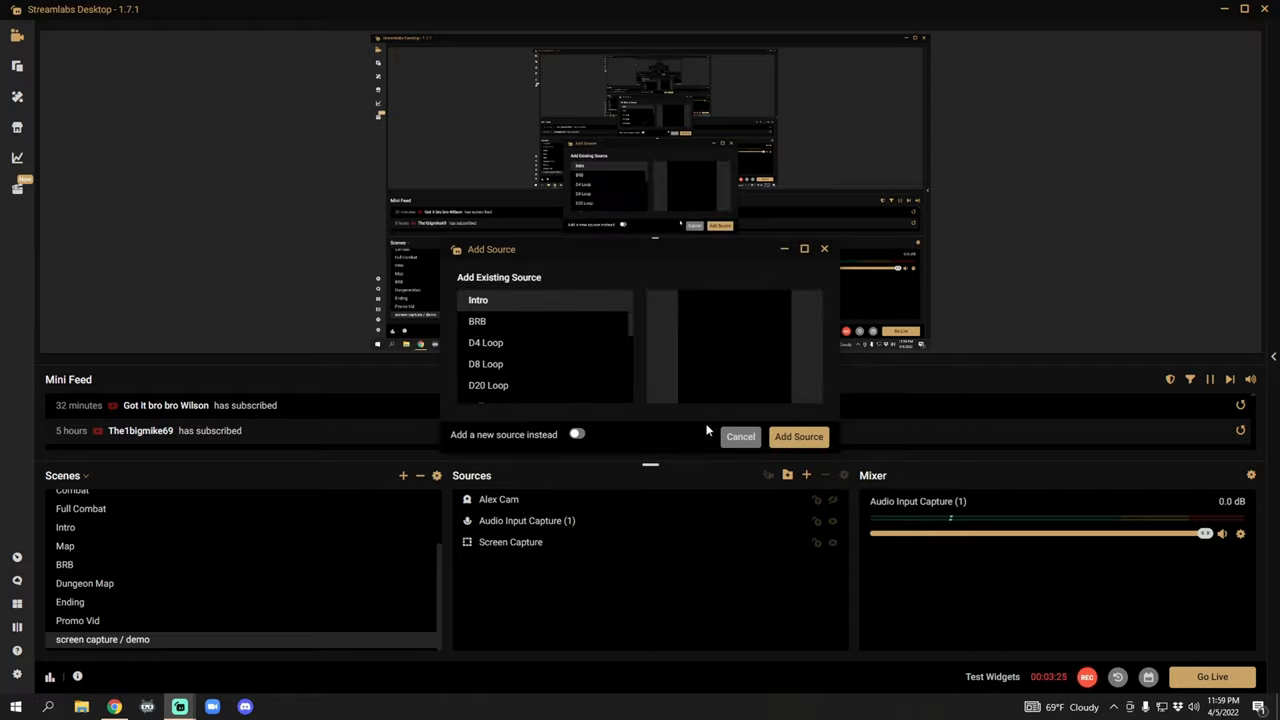
click(576, 434)
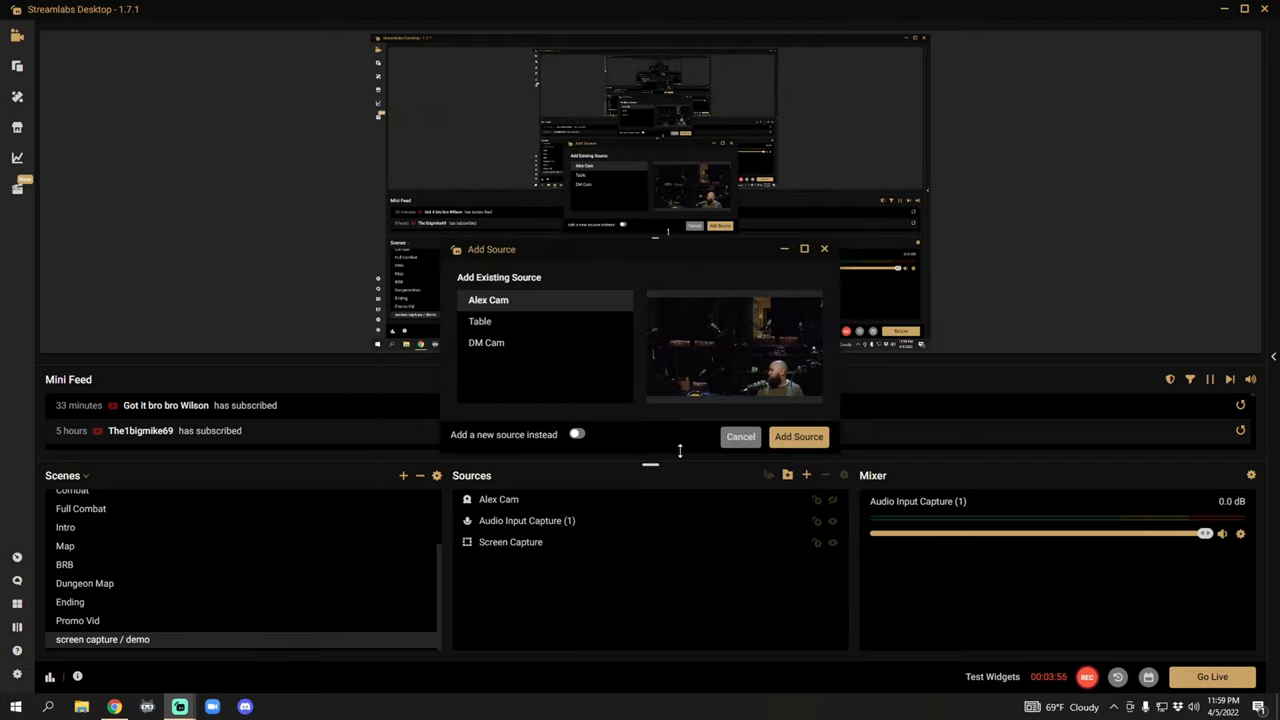
click(798, 436)
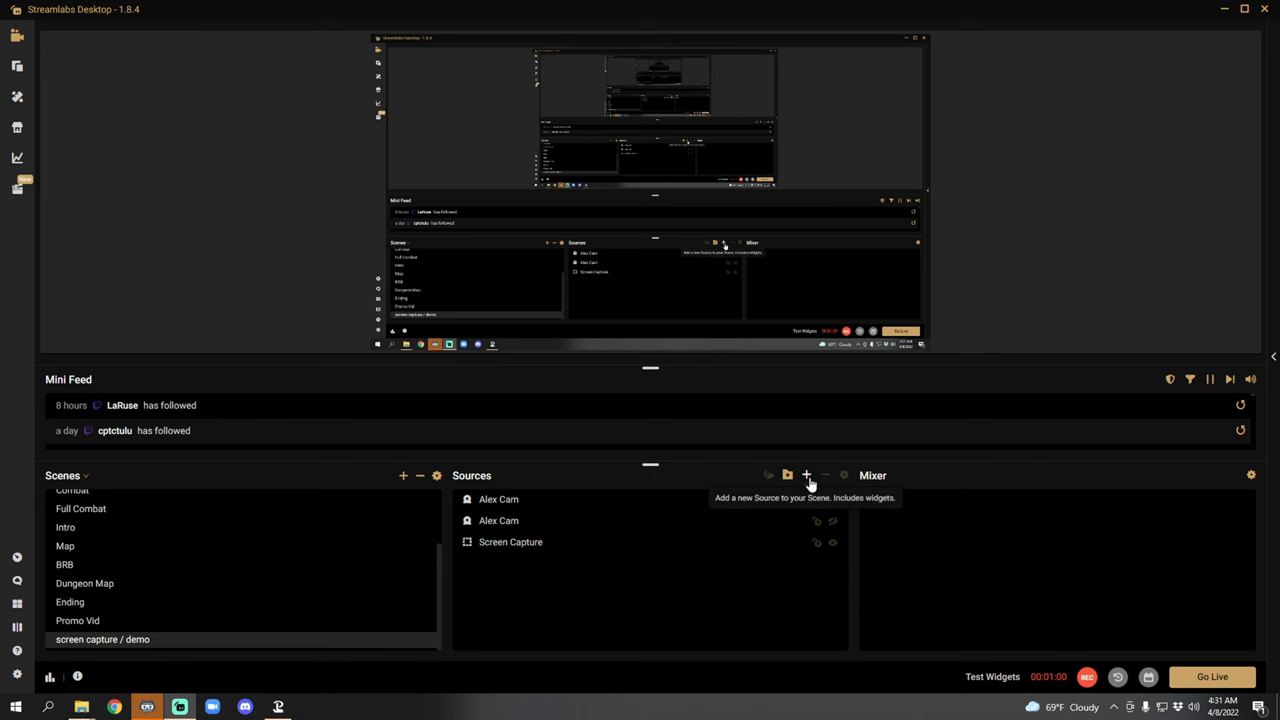
- Start adding a Screen Capture source as a new source rather than reusing the existing one
click(808, 476)
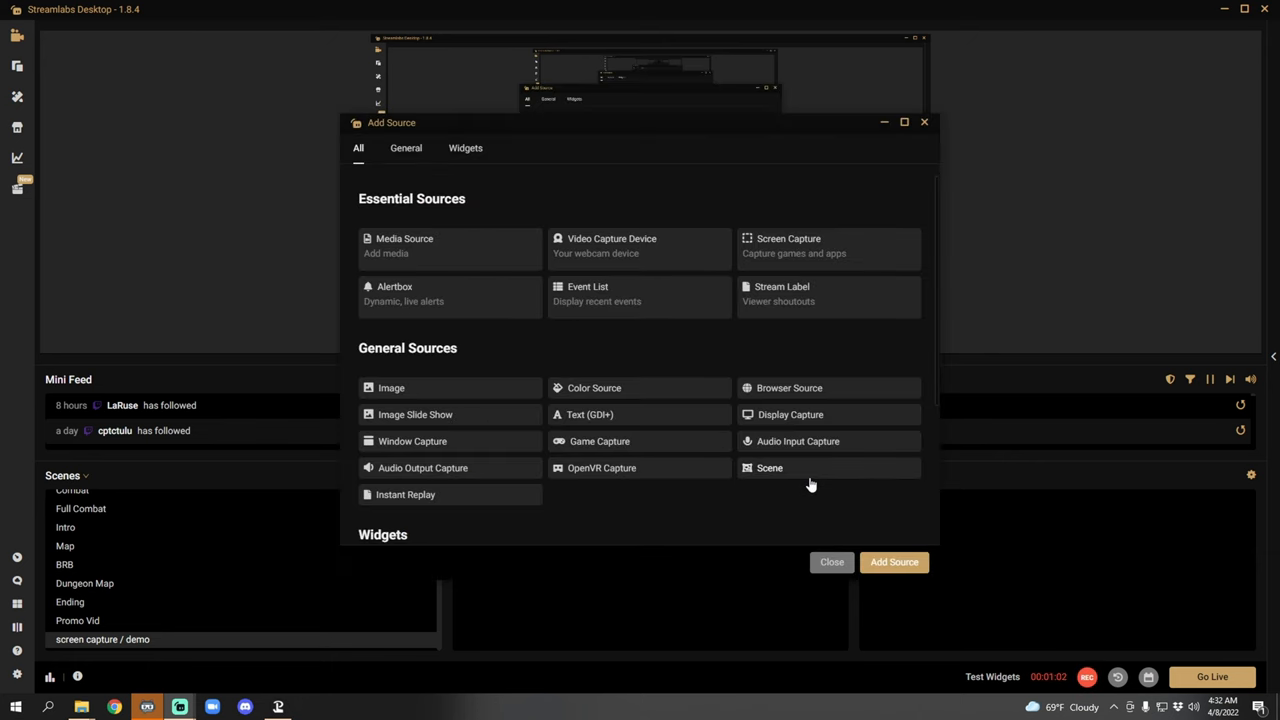
mouse_move(810, 458)
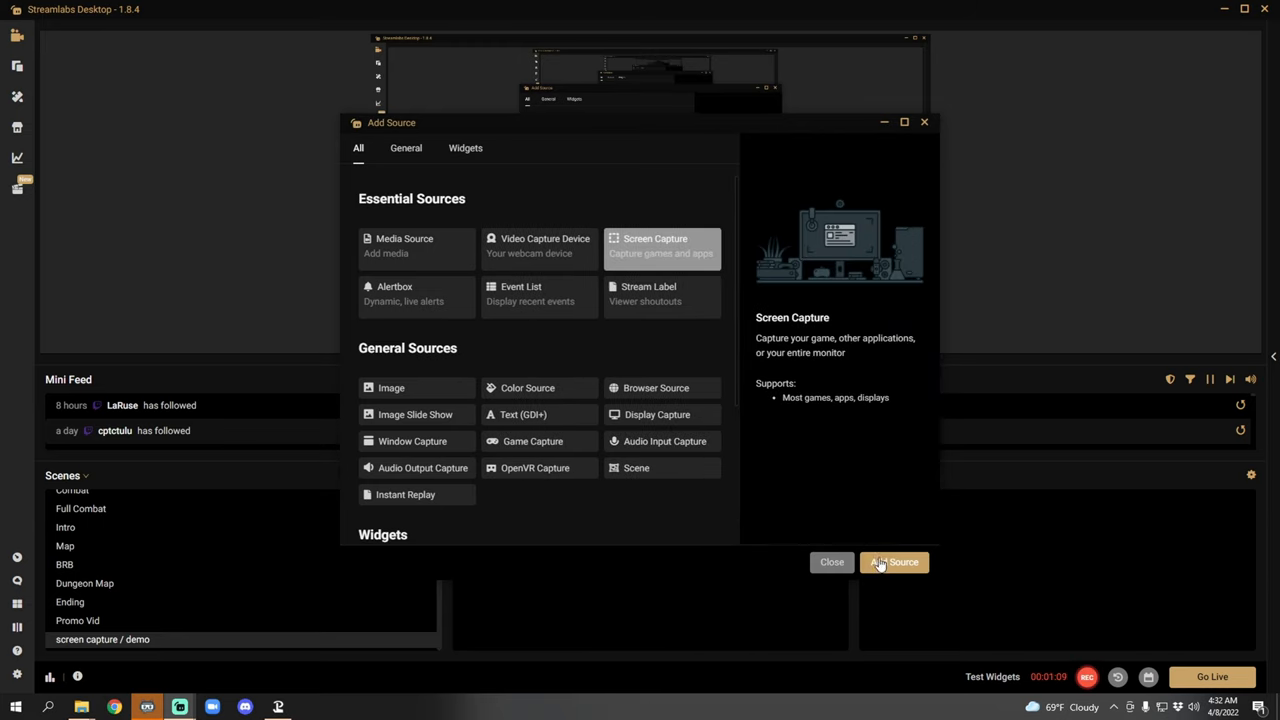
click(892, 560)
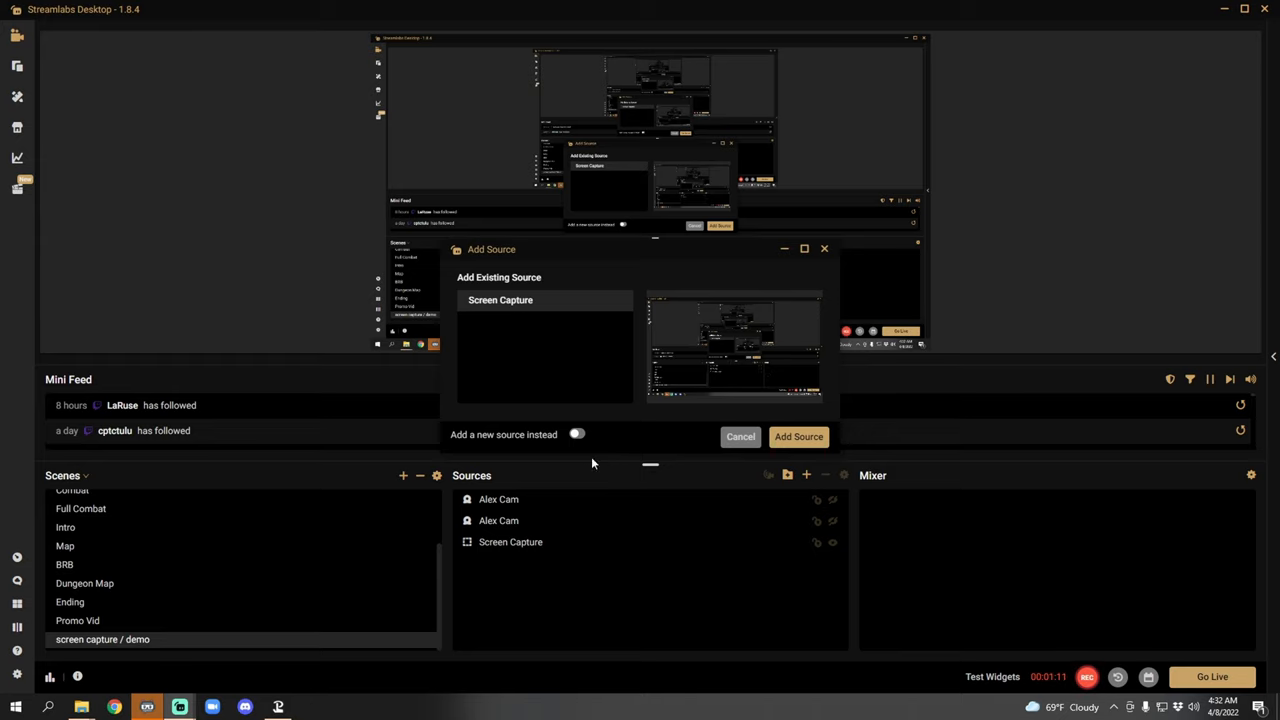
click(576, 434)
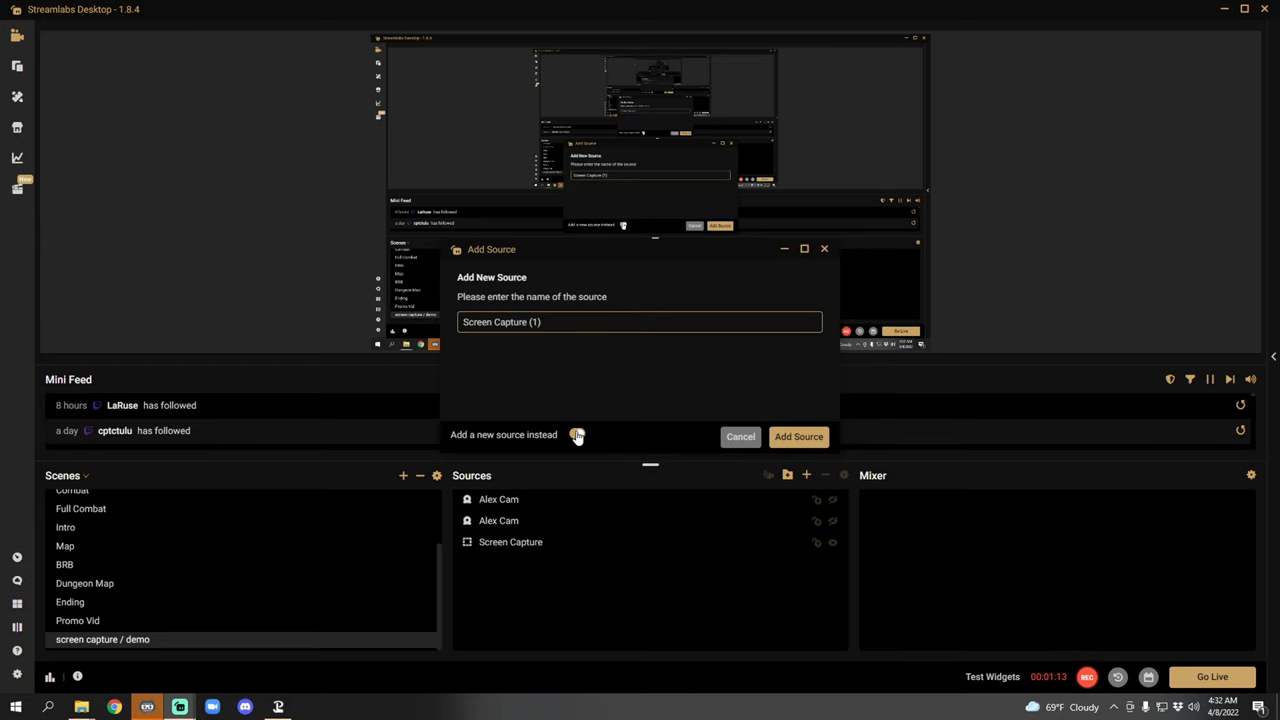
click(798, 436)
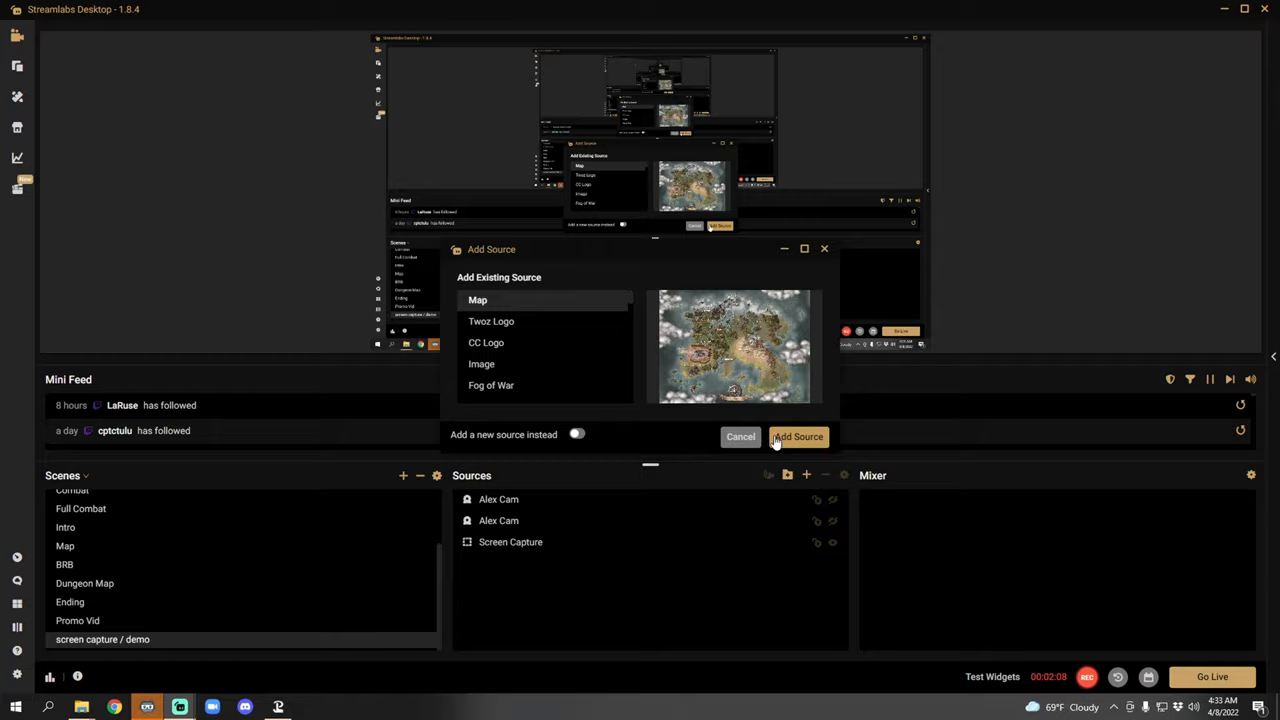
- Add the existing Map image source to the scene
click(798, 436)
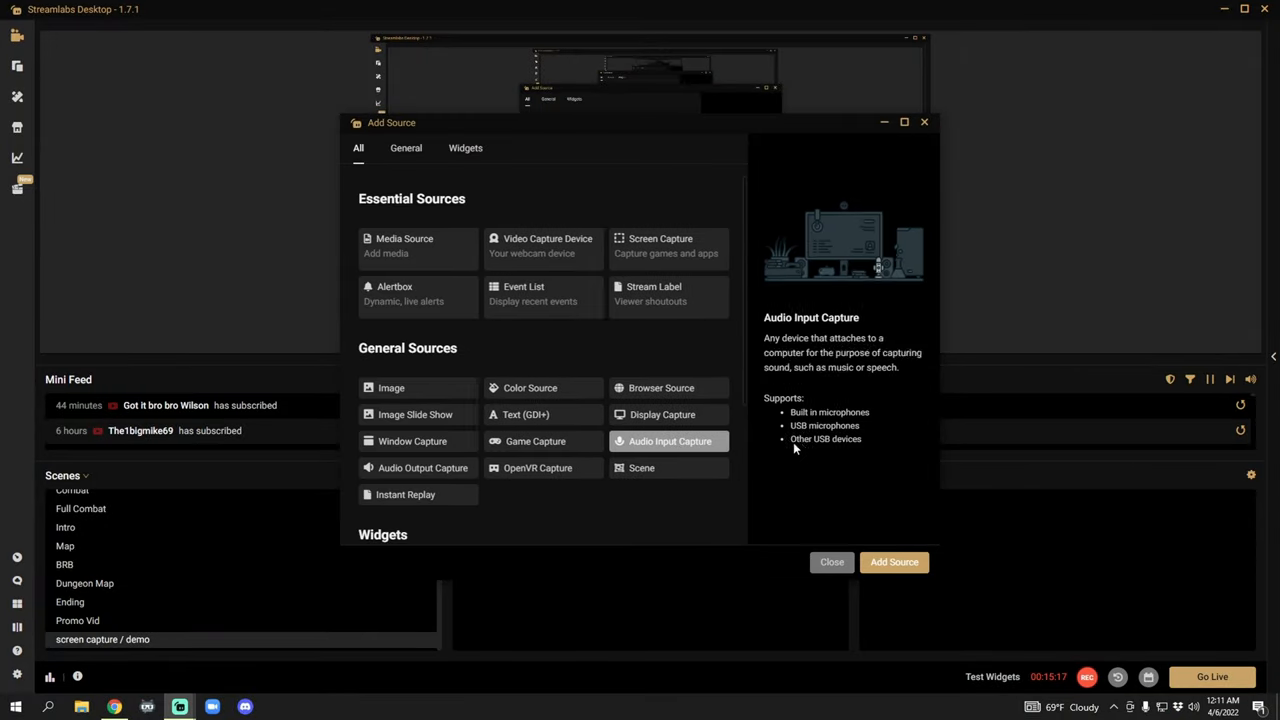
- Create Audio Input Capture (1) and review its device choices
click(892, 560)
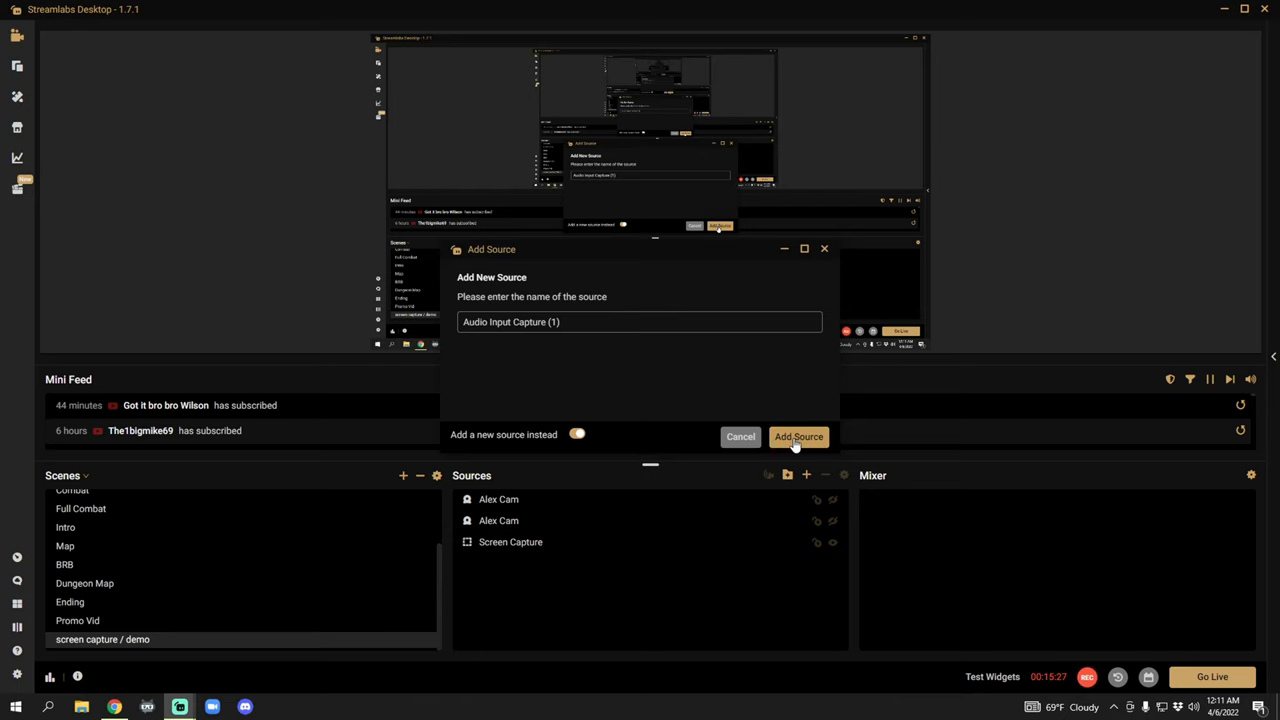
click(798, 436)
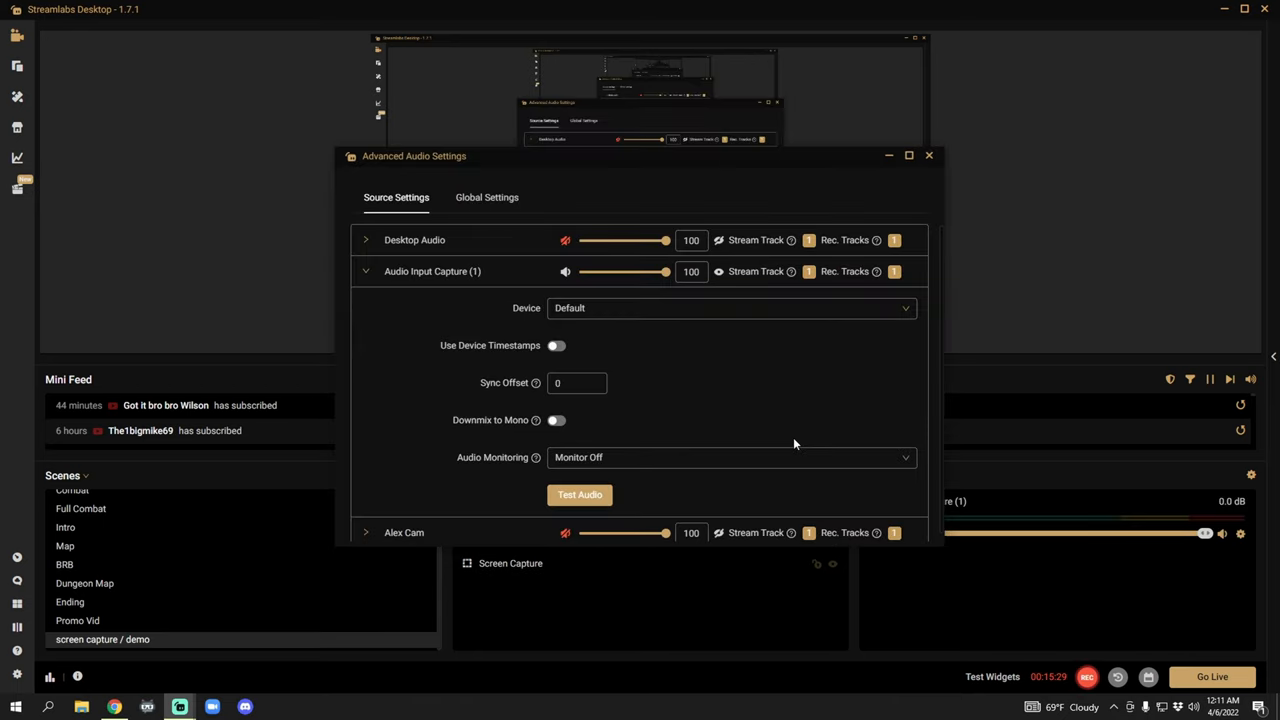
click(730, 308)
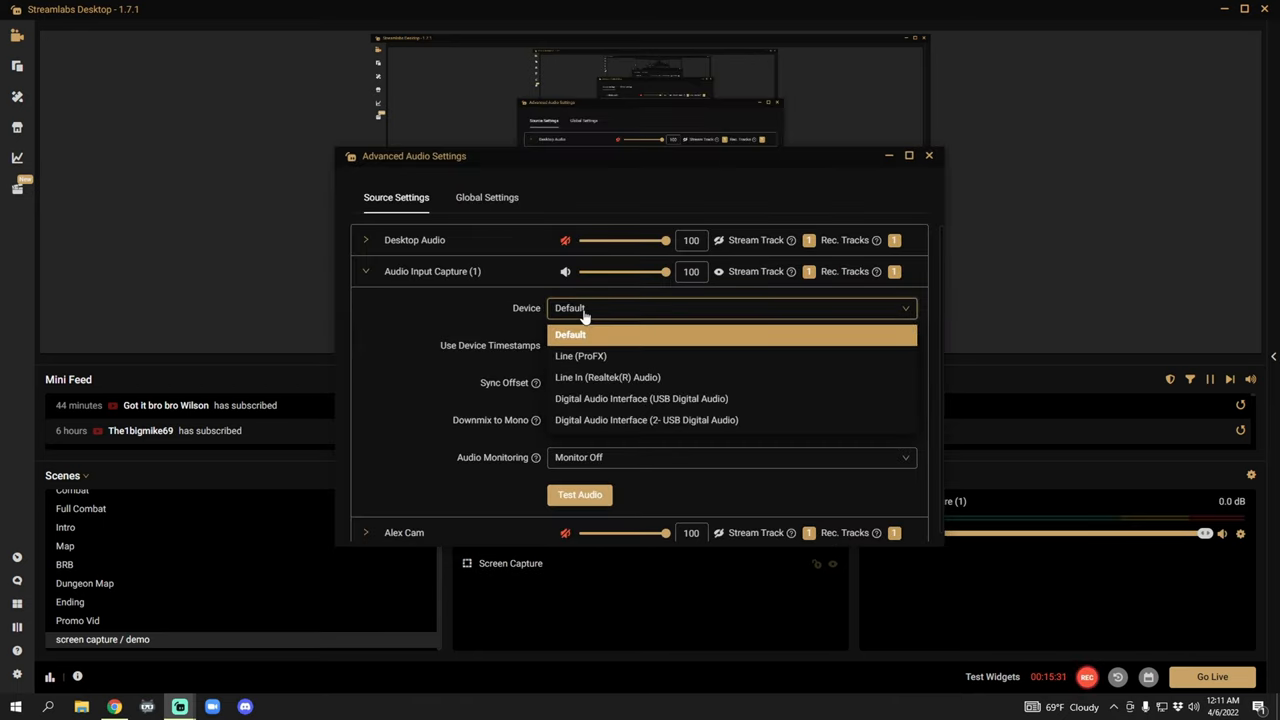
mouse_move(584, 376)
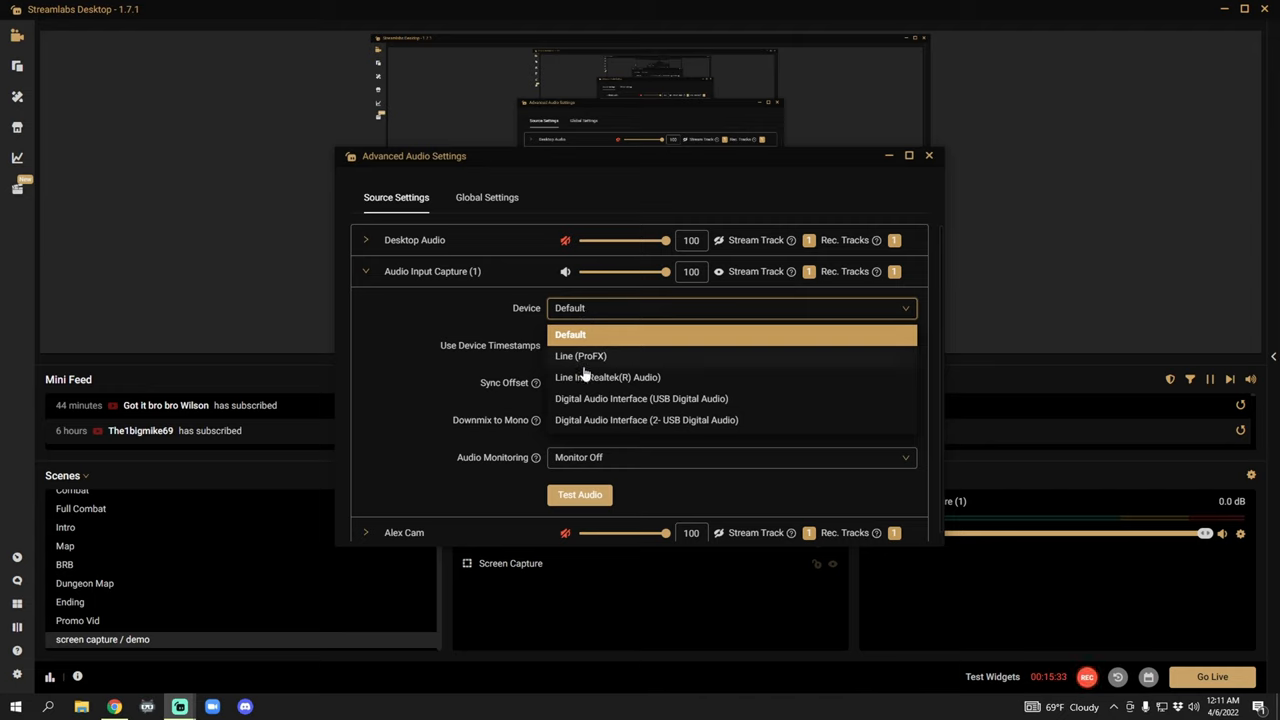
mouse_move(608, 376)
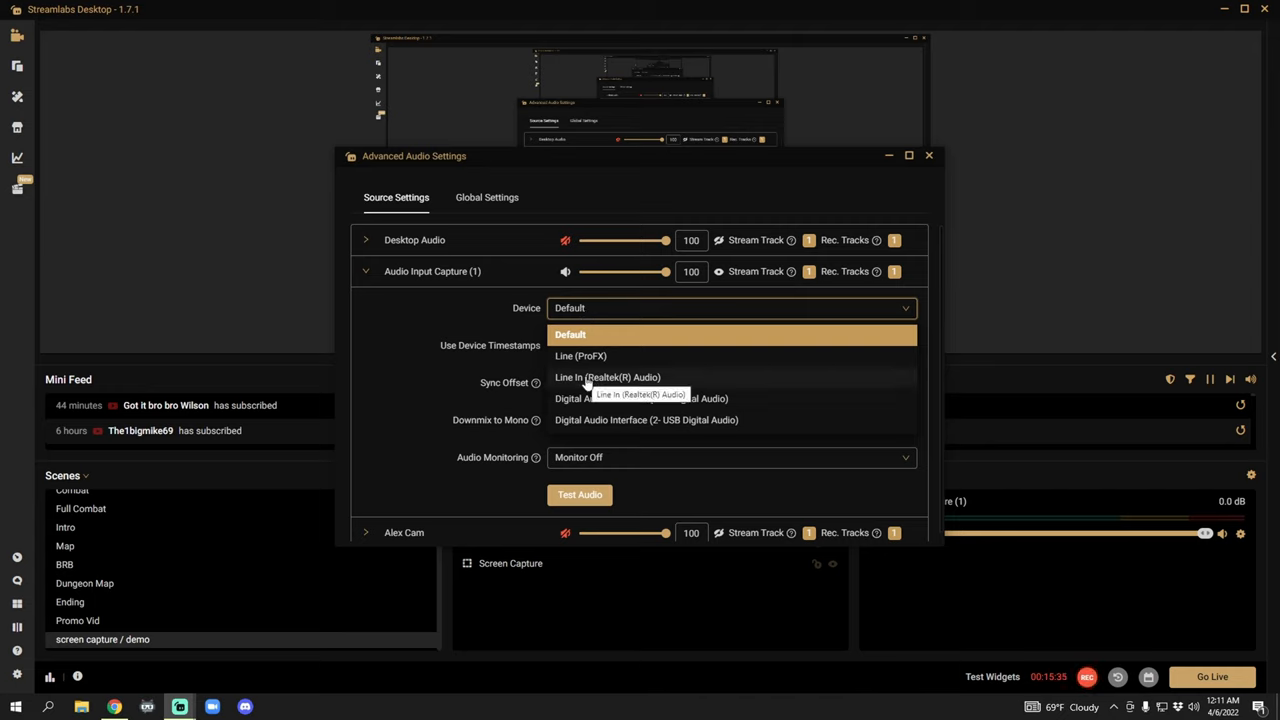
mouse_move(580, 356)
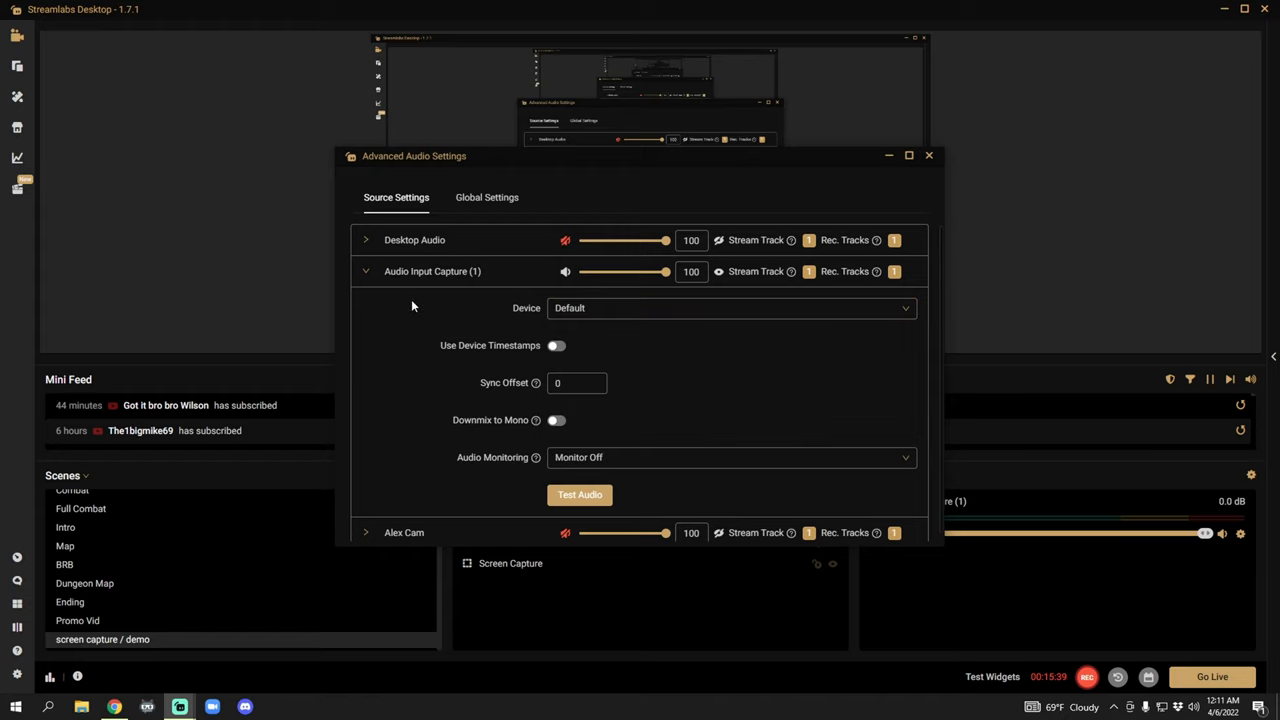
click(366, 240)
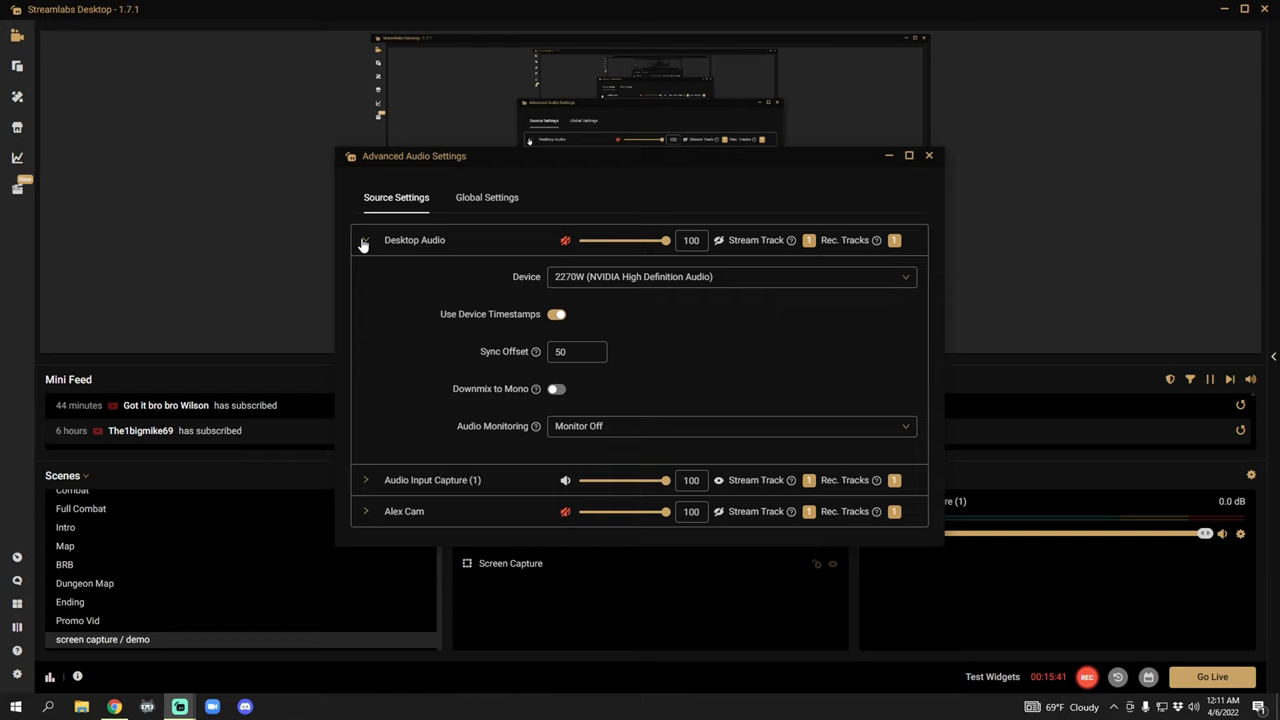
click(564, 240)
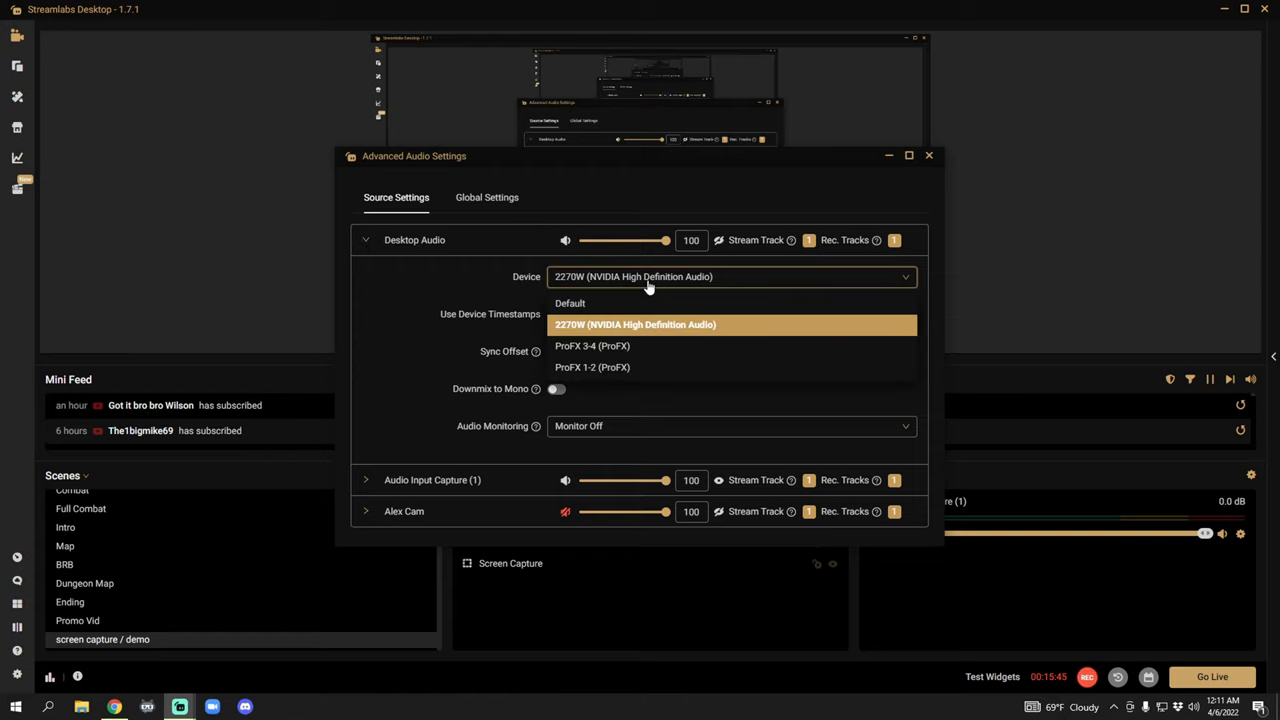
click(634, 324)
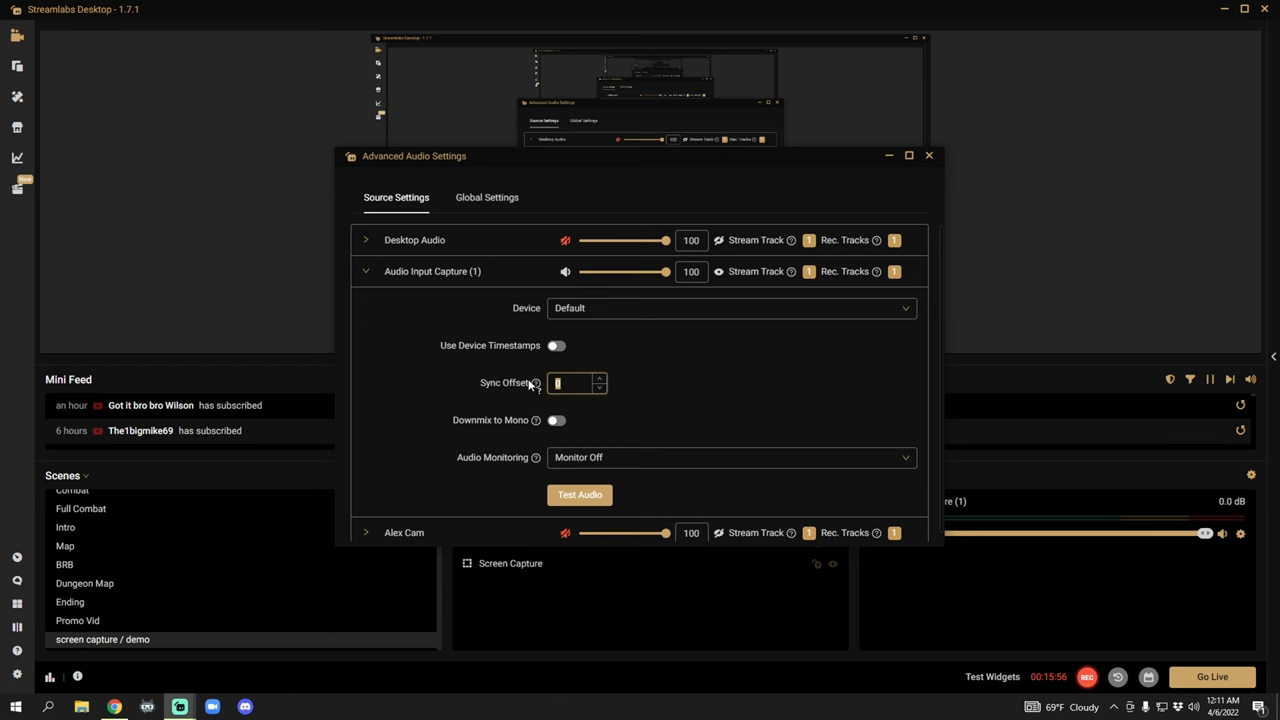
mouse_move(536, 384)
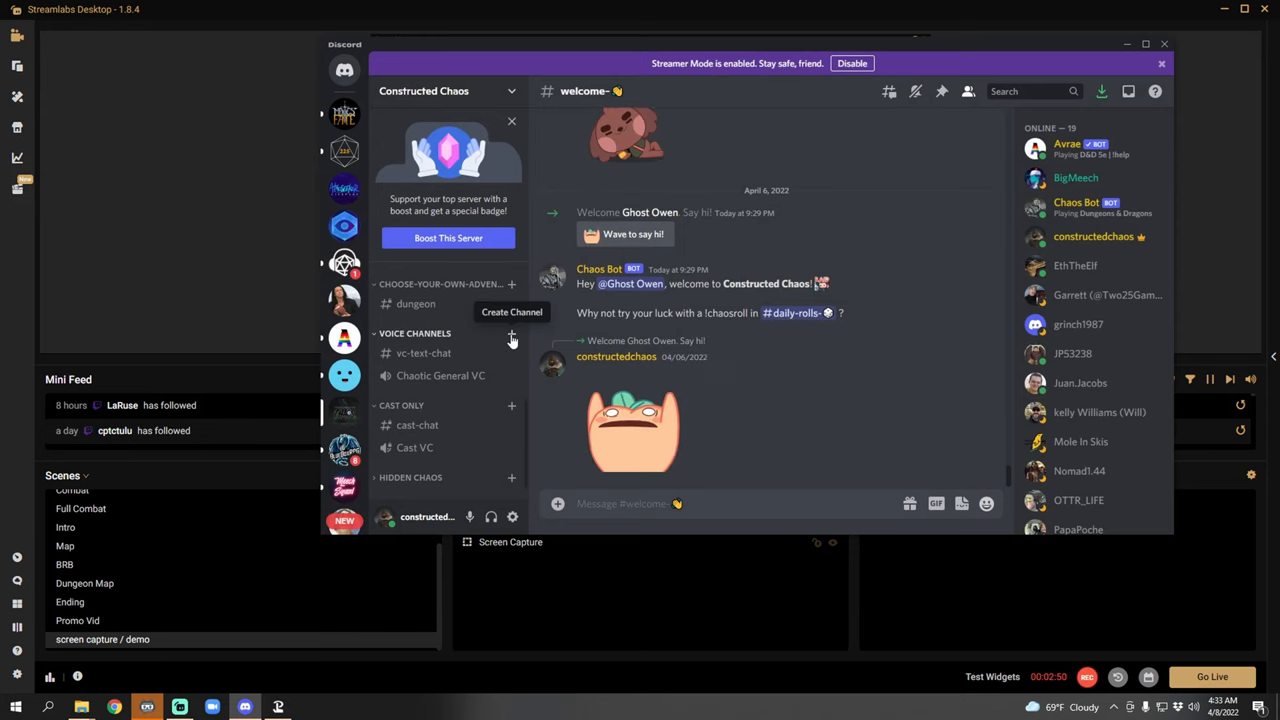
mouse_move(436, 404)
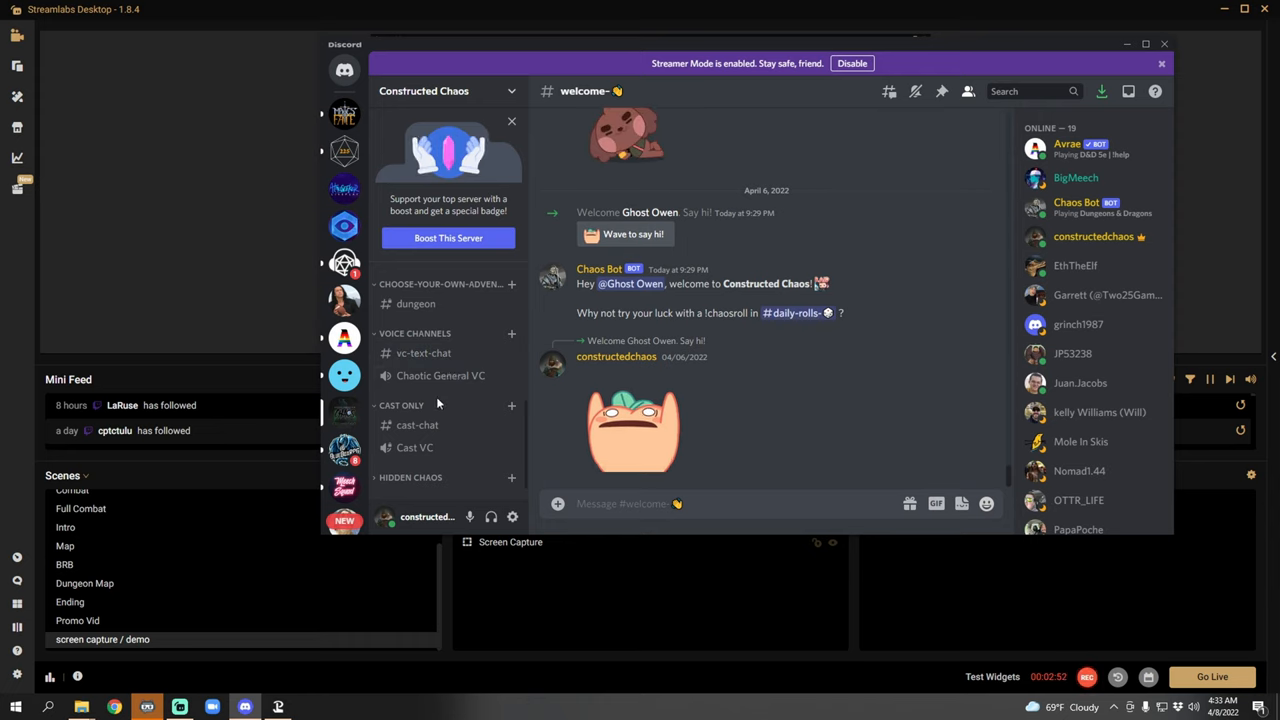
click(414, 448)
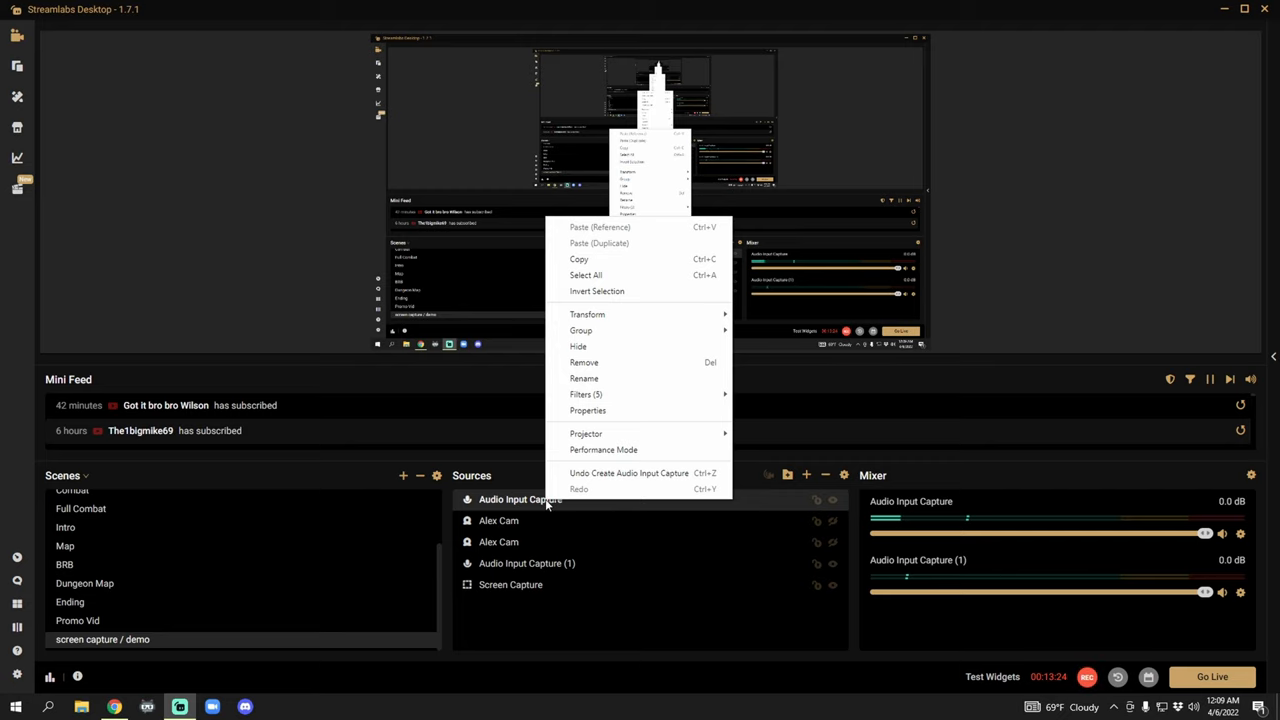
mouse_move(584, 394)
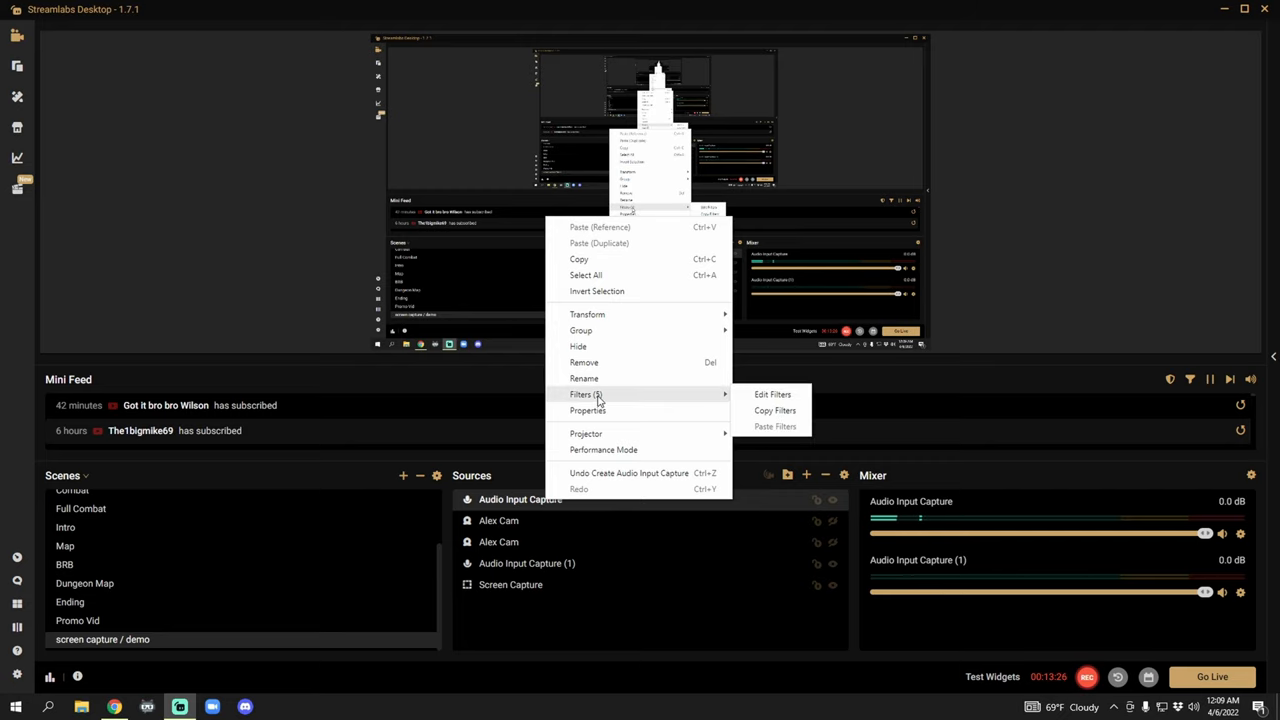
- Show the filter list for Audio Input Capture with its Noise Gate settings
click(772, 394)
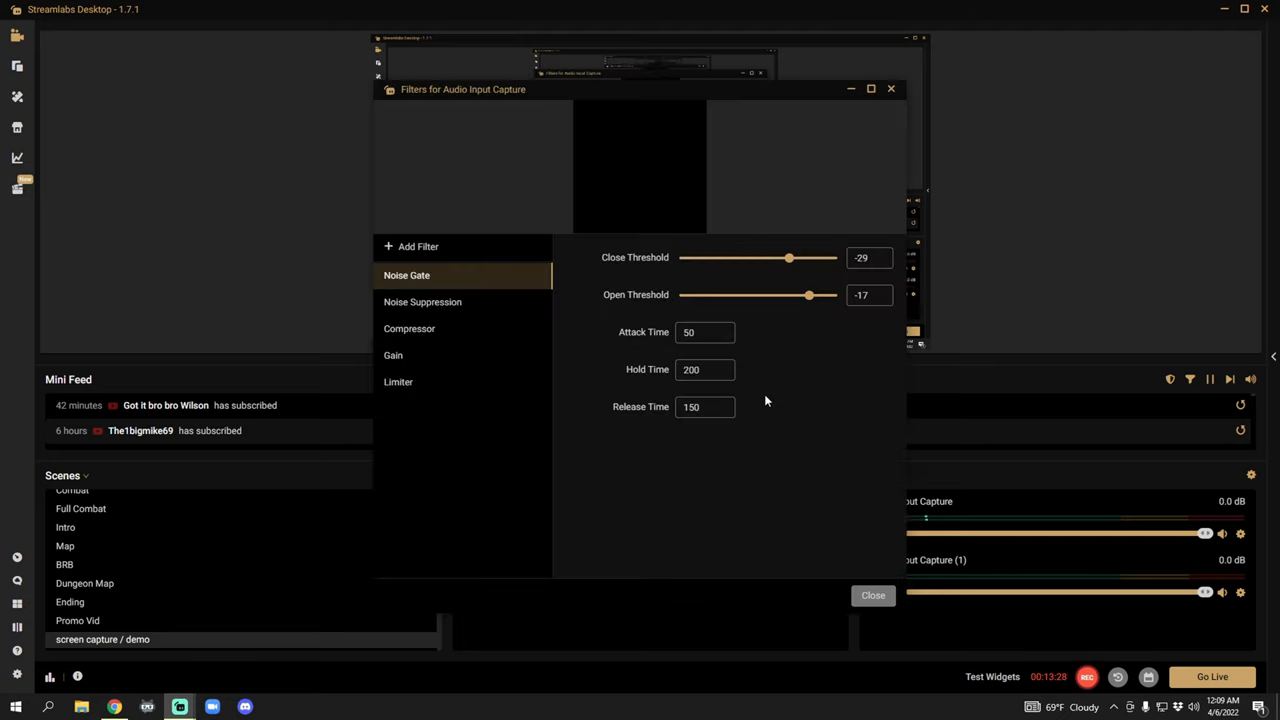
mouse_move(438, 276)
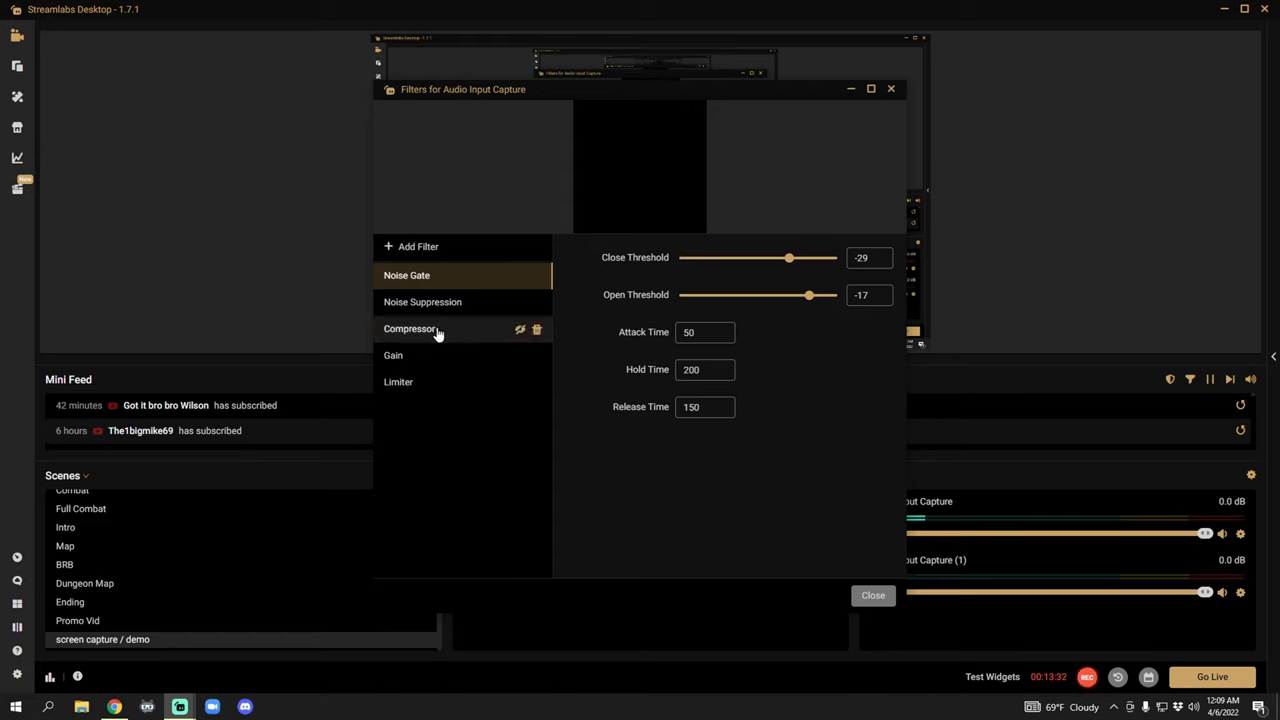
mouse_move(430, 356)
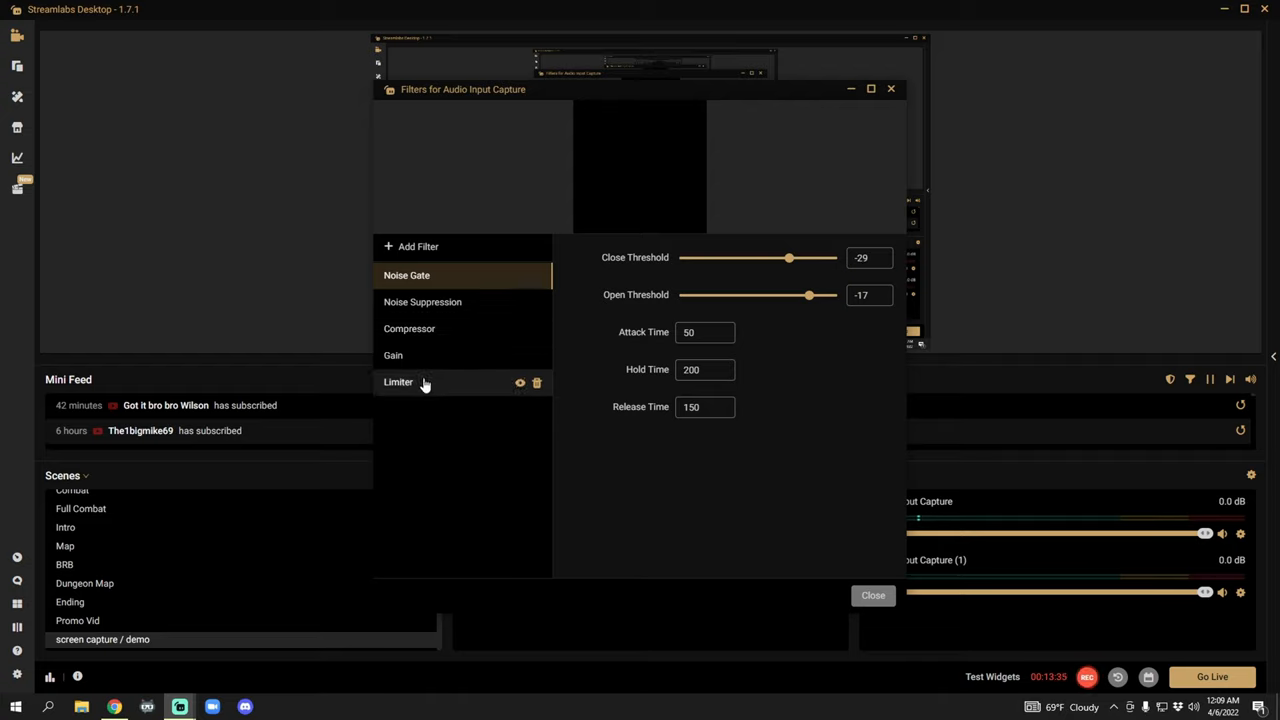
mouse_move(548, 422)
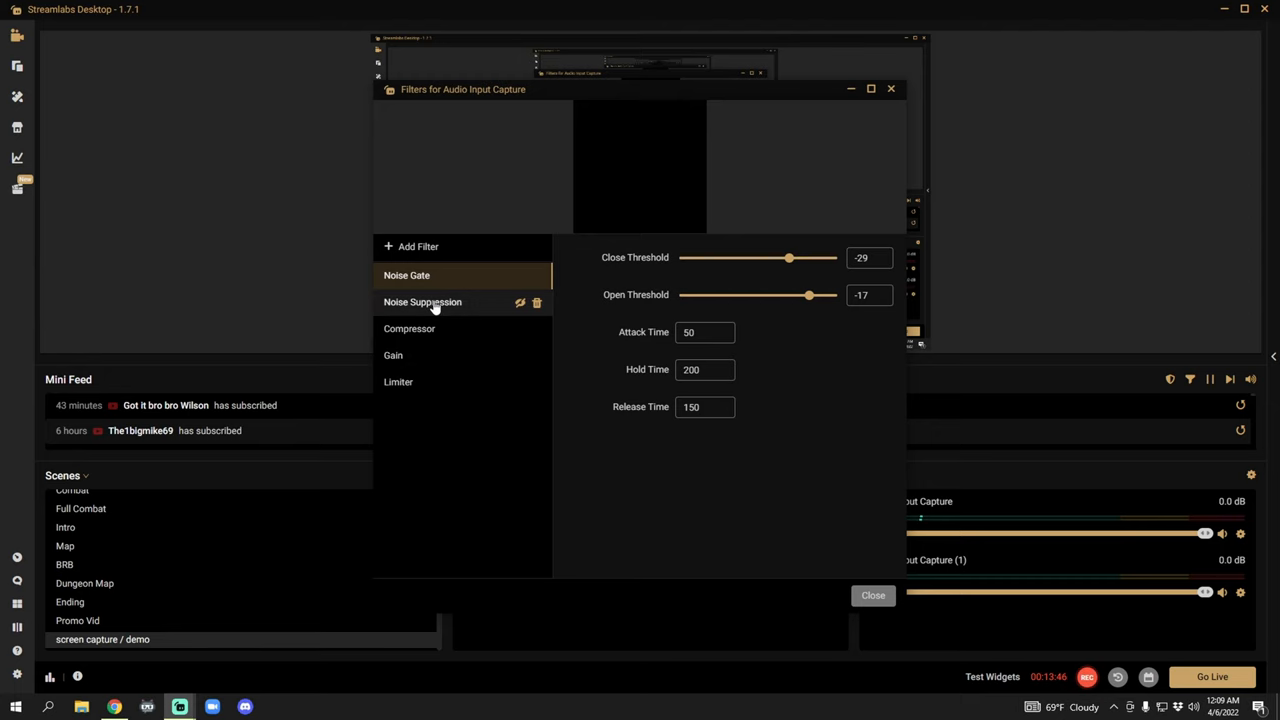
- Show the Noise Suppression filter settings using the RNNoise method
click(422, 302)
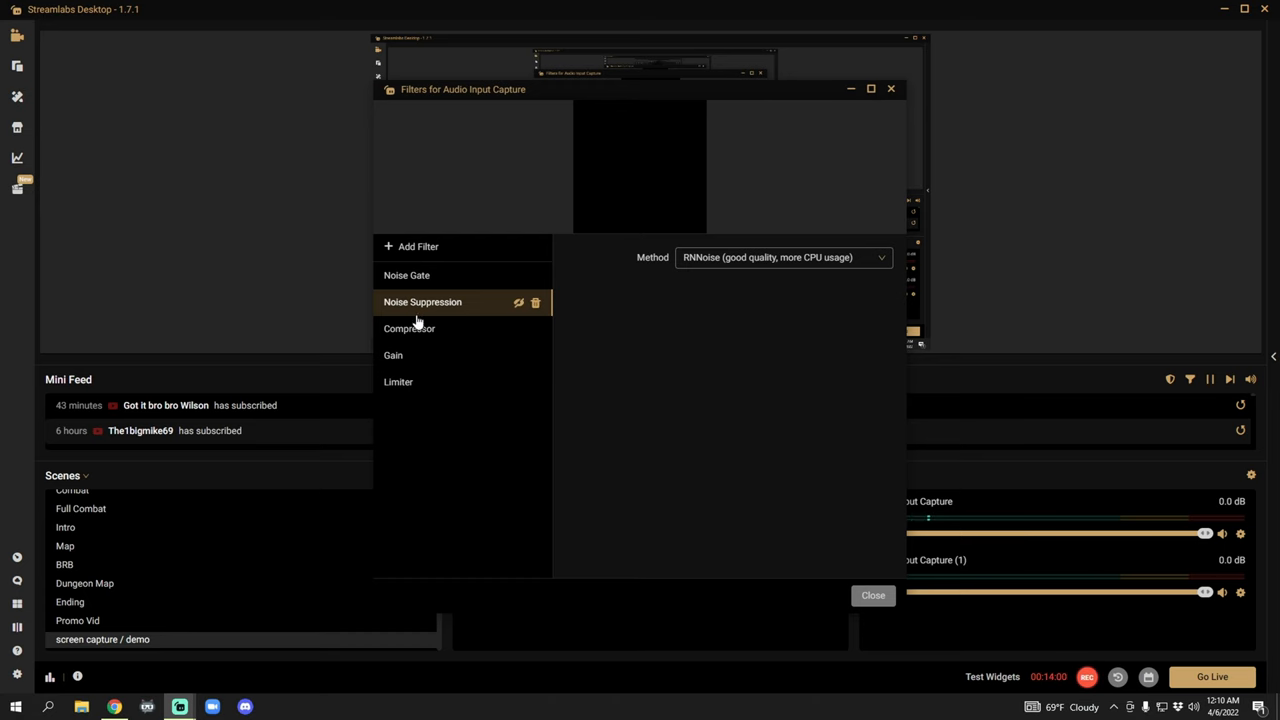
- Show the Compressor settings: ratio 4.0, threshold -19.6, output gain 15.2
click(408, 328)
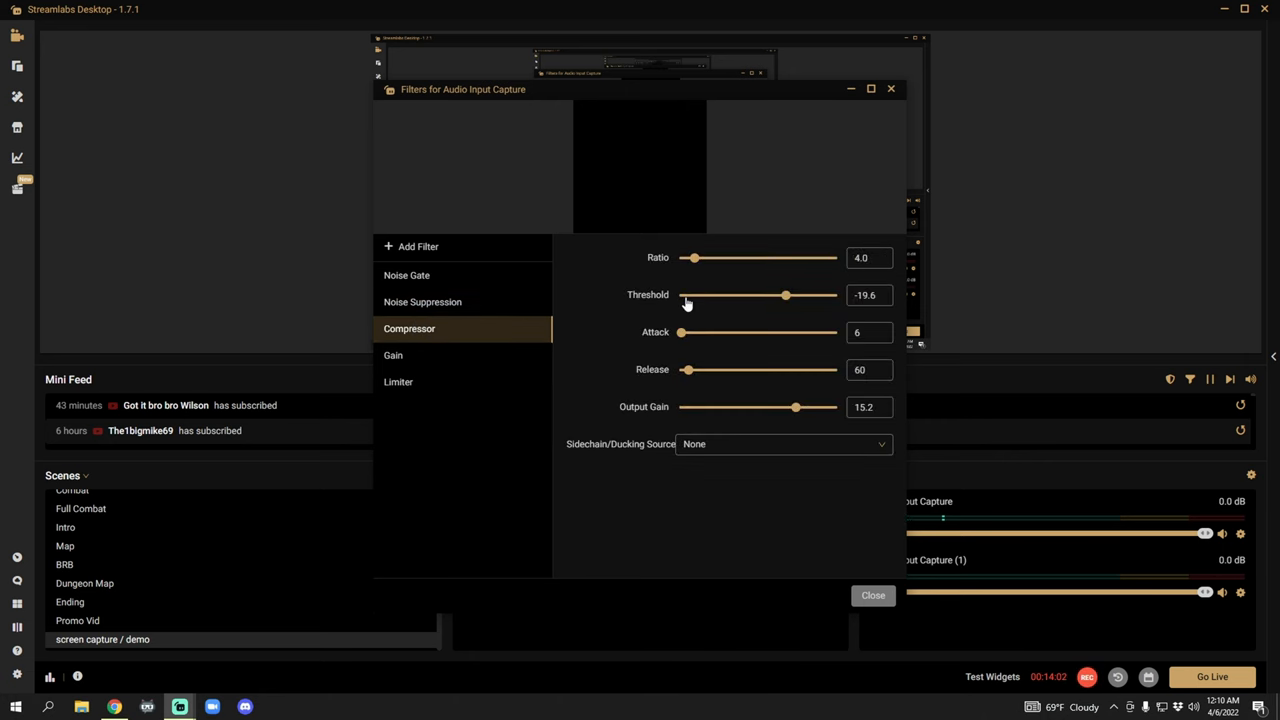
mouse_move(690, 270)
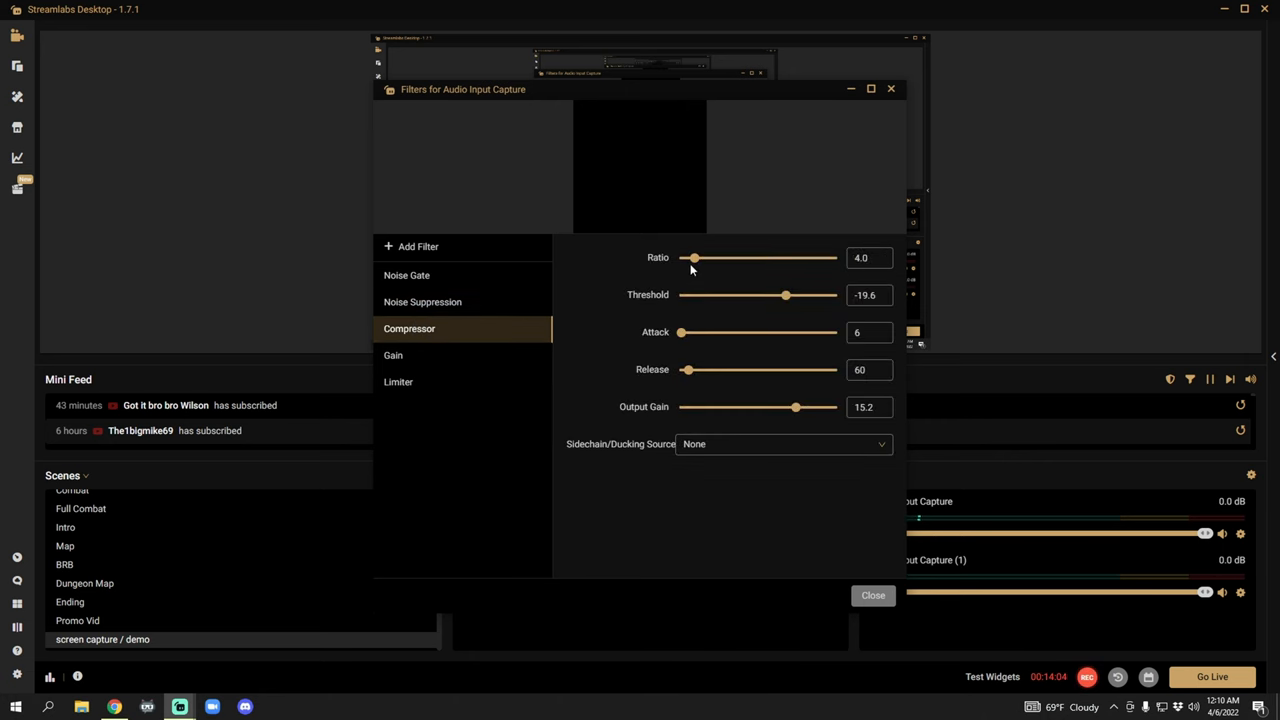
mouse_move(612, 322)
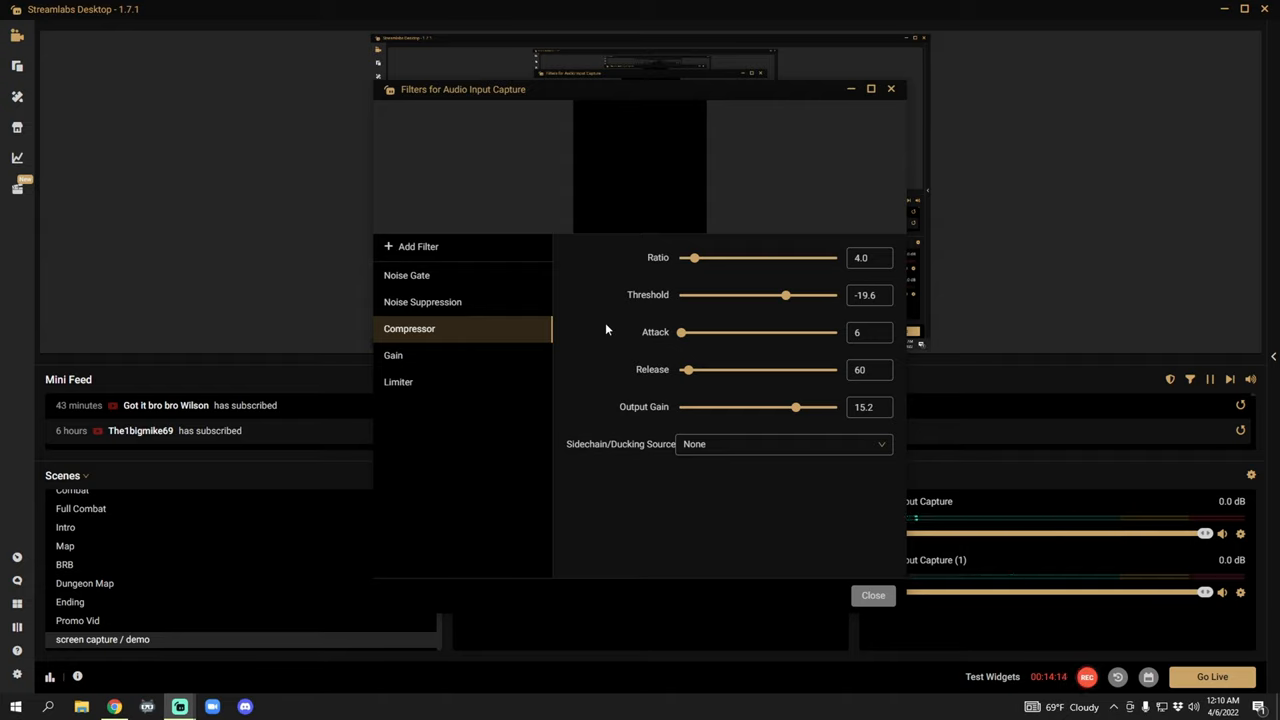
mouse_move(392, 356)
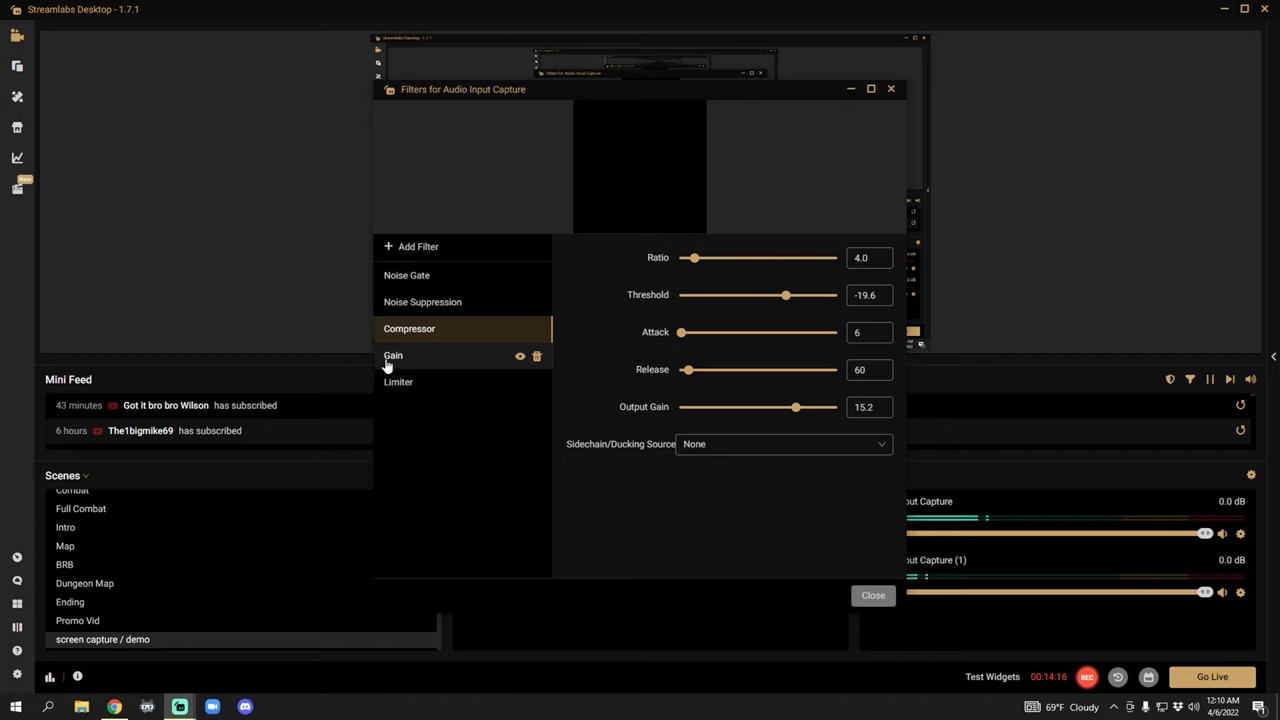
- Review the mic's Gain filter at 9.7 and Limiter at threshold -2.0, release 60
click(392, 356)
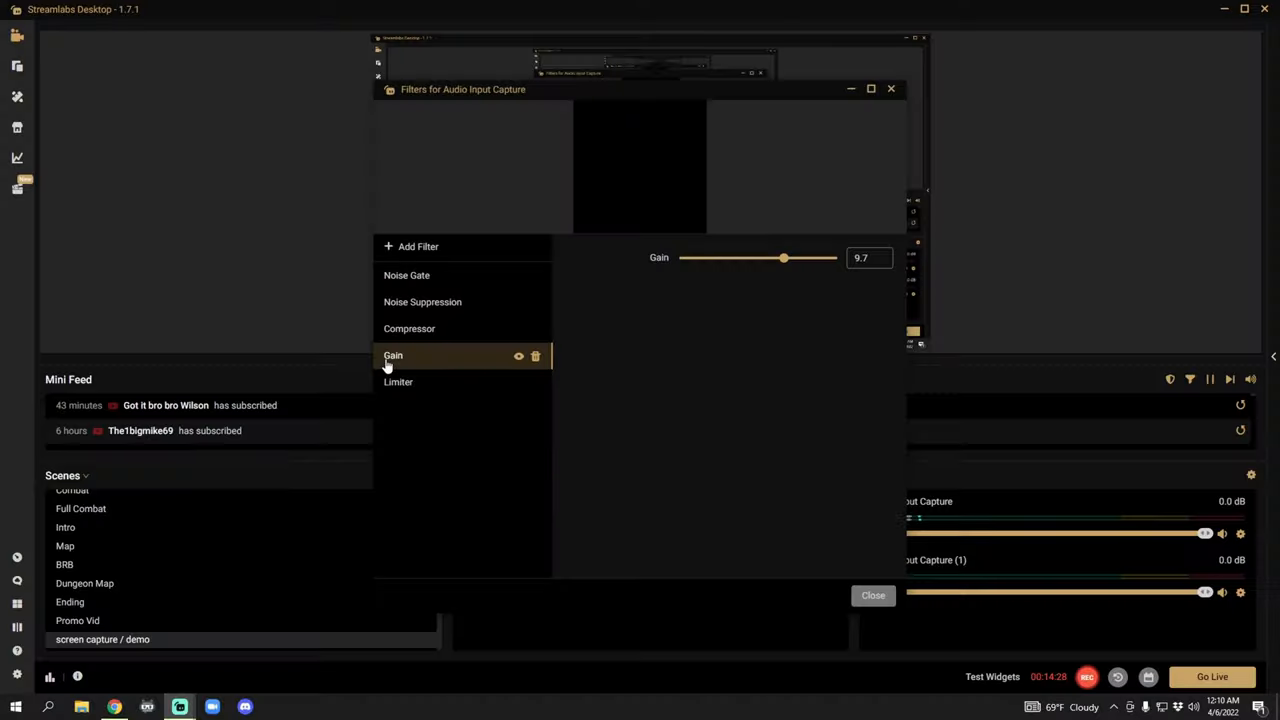
click(398, 380)
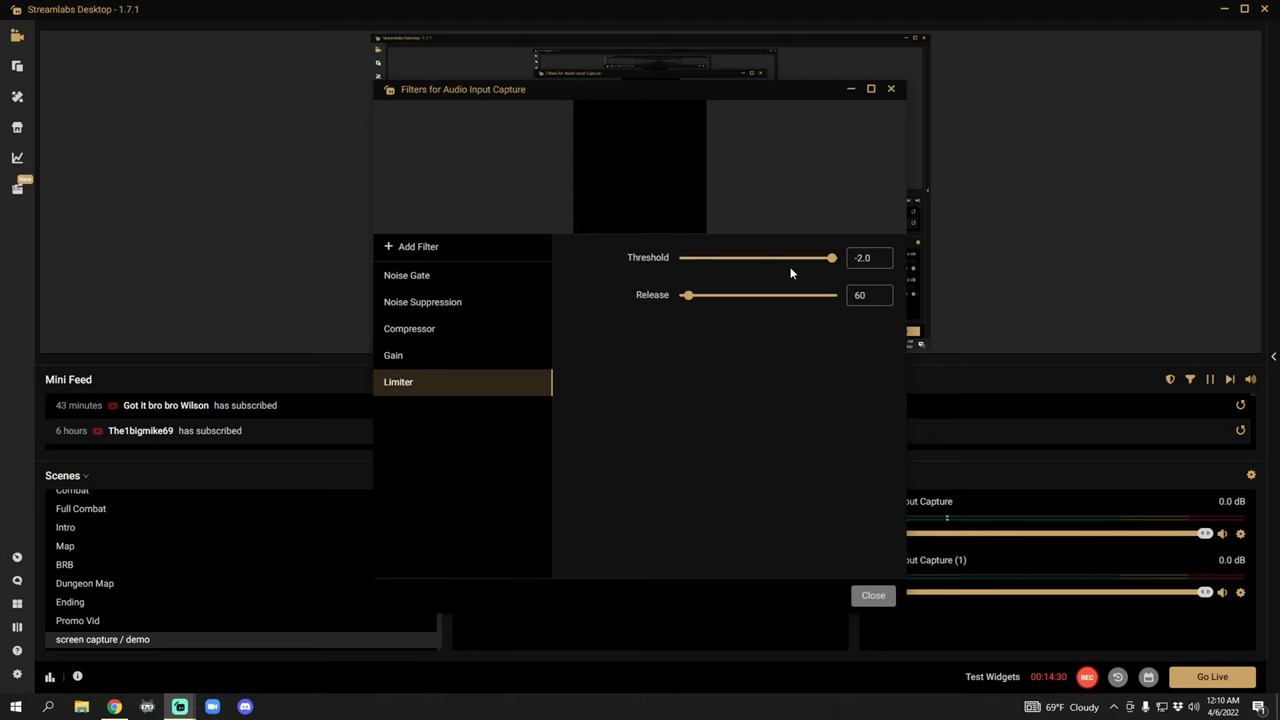
mouse_move(652, 352)
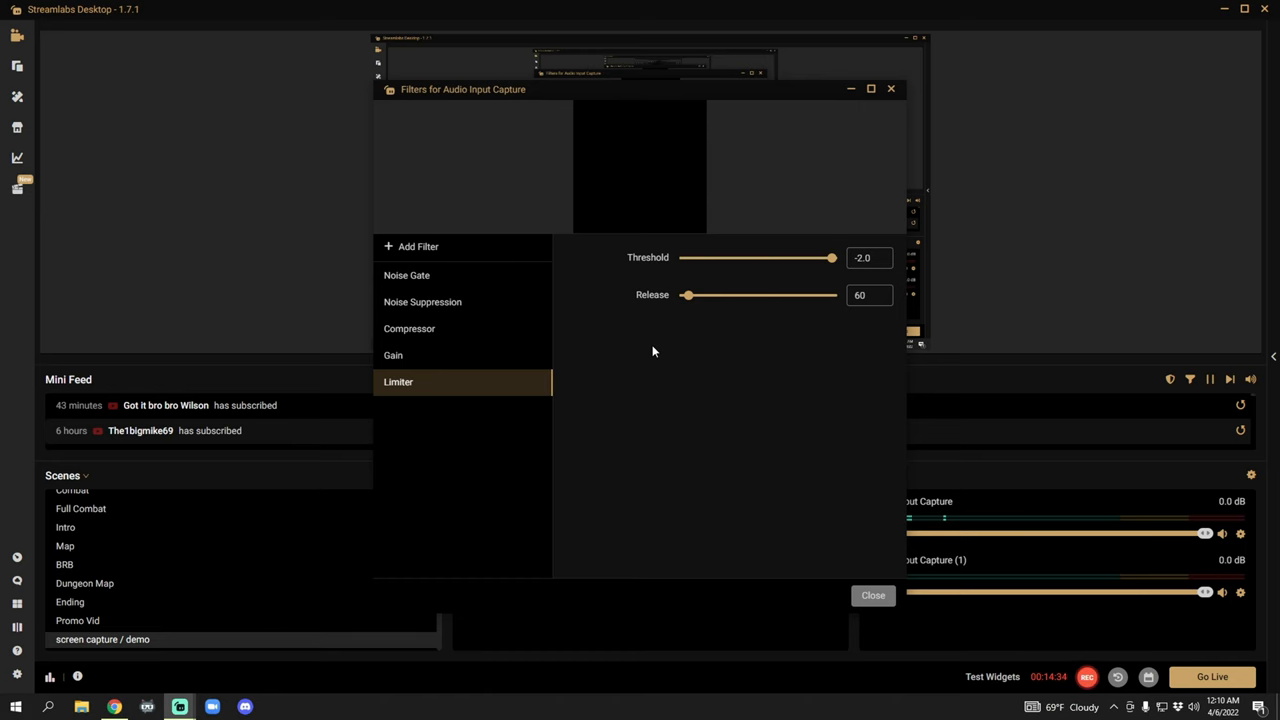